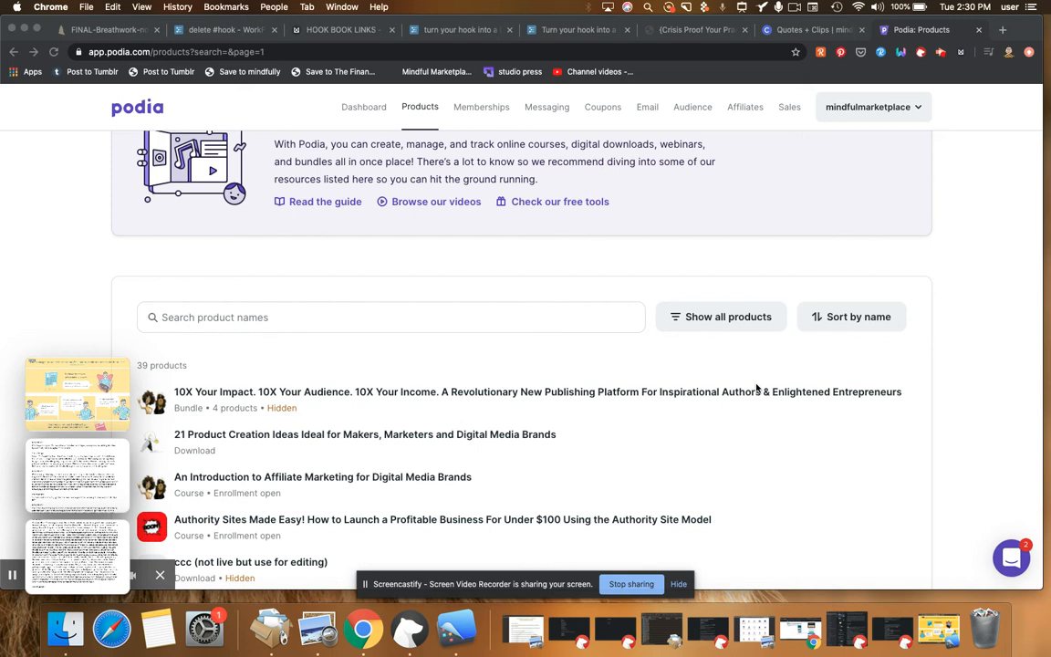
mouse_move(553, 353)
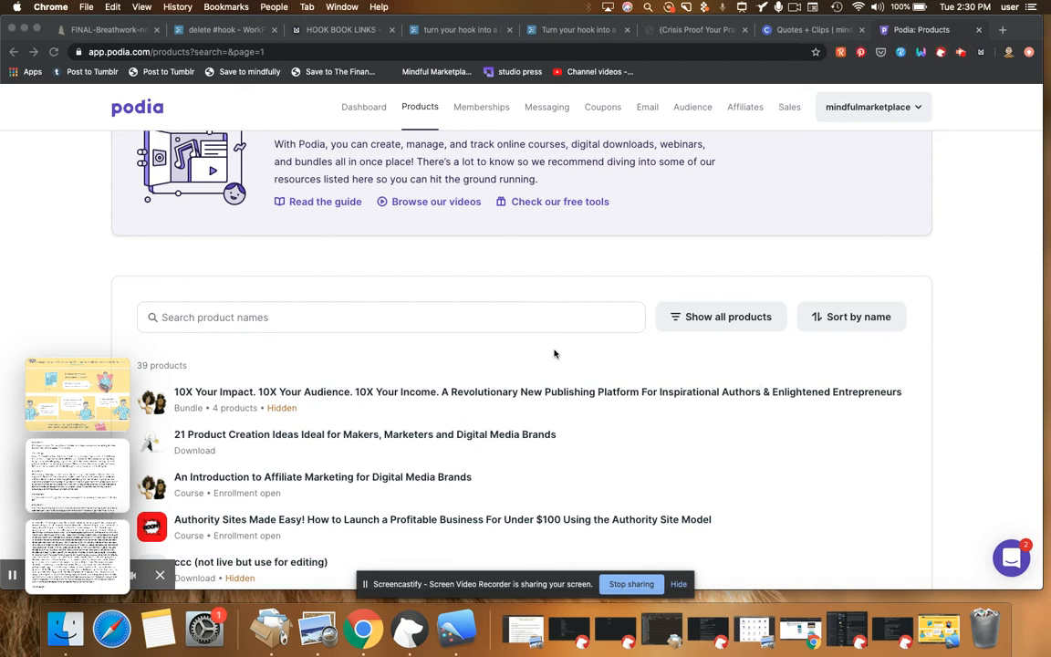
mouse_move(546, 326)
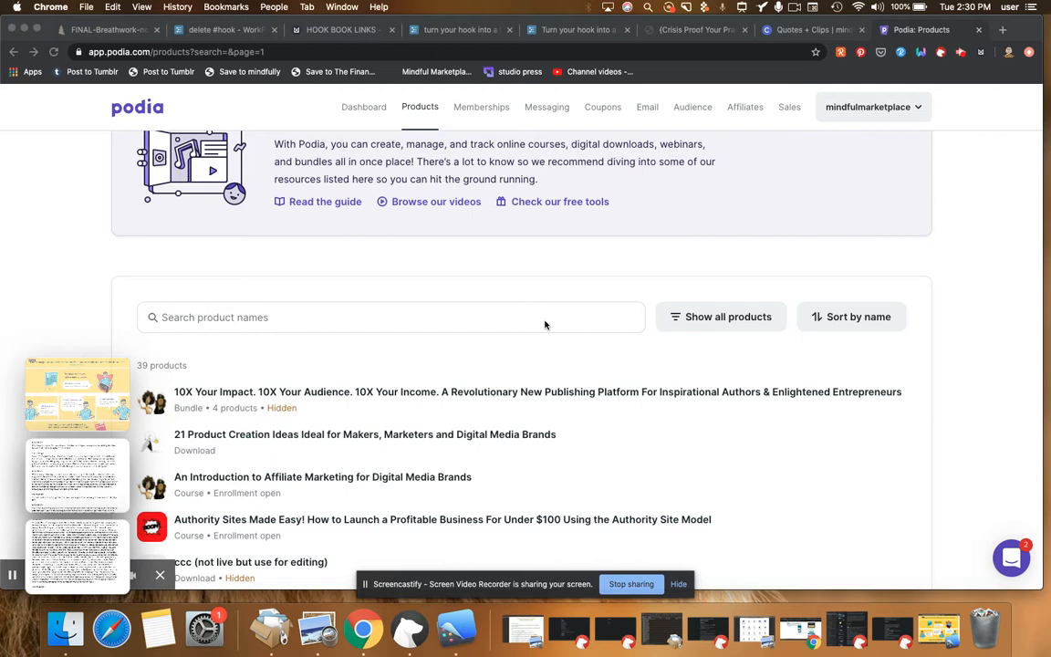
mouse_move(576, 315)
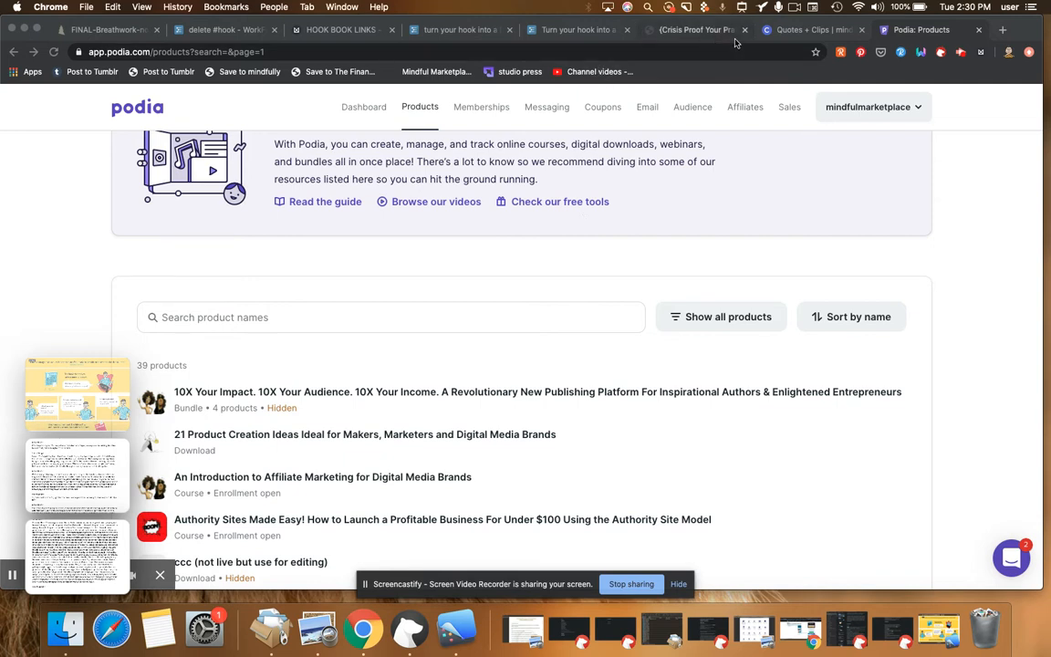
Step: Switch from the Podia Products tab to the Circle.so Quotes + Clips page
click(810, 29)
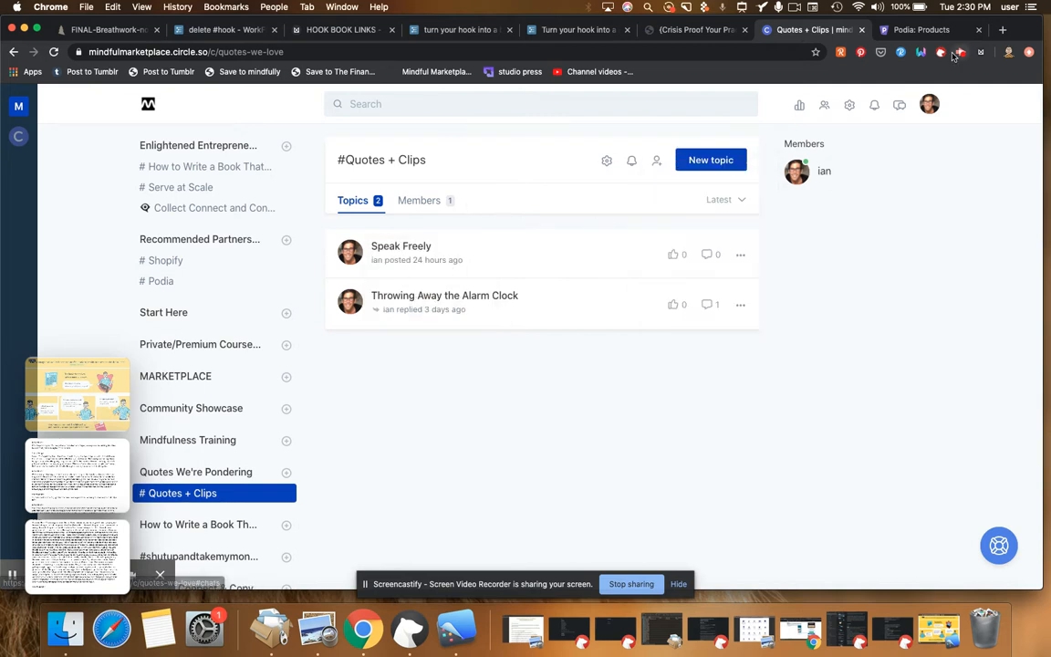
mouse_move(921, 29)
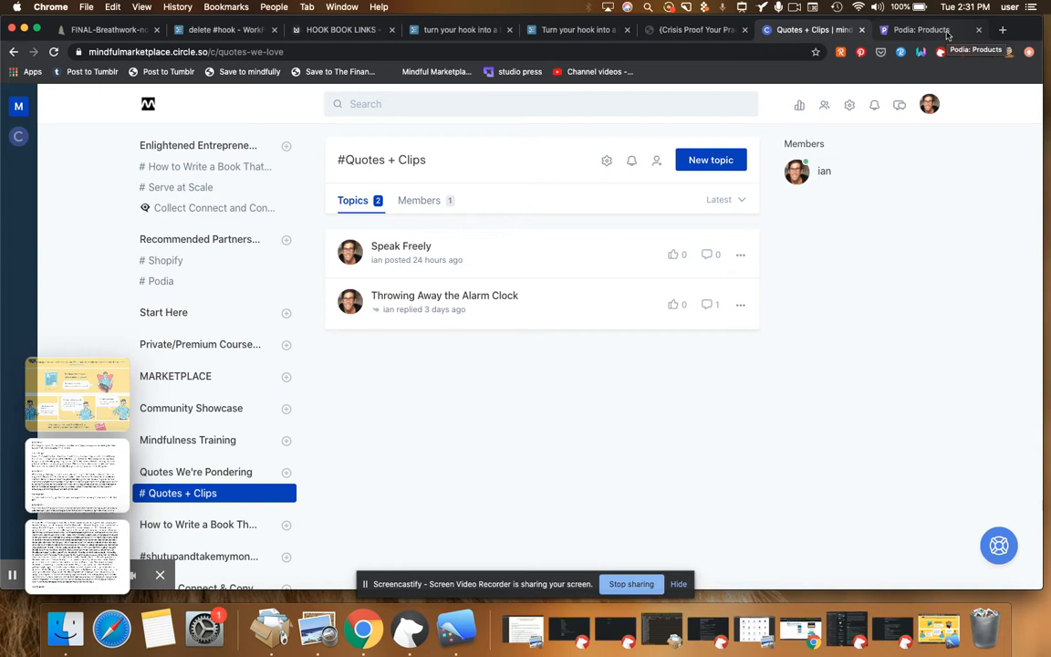
Step: Search Podia products for 'launchit' to list the two LAUNCHiT! courses
click(921, 29)
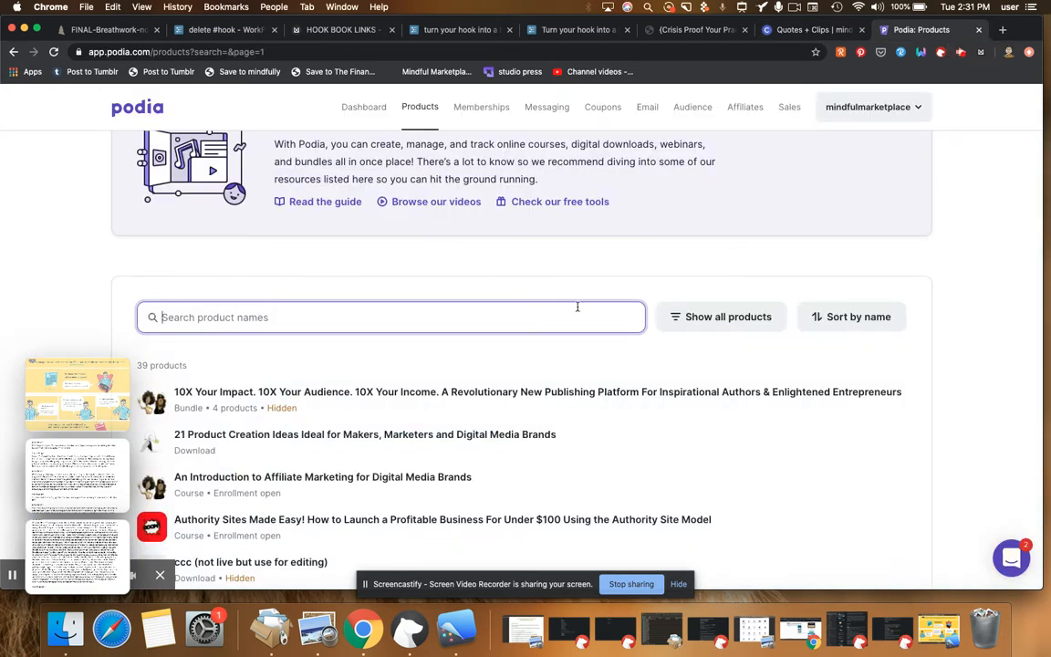
text(launchit)
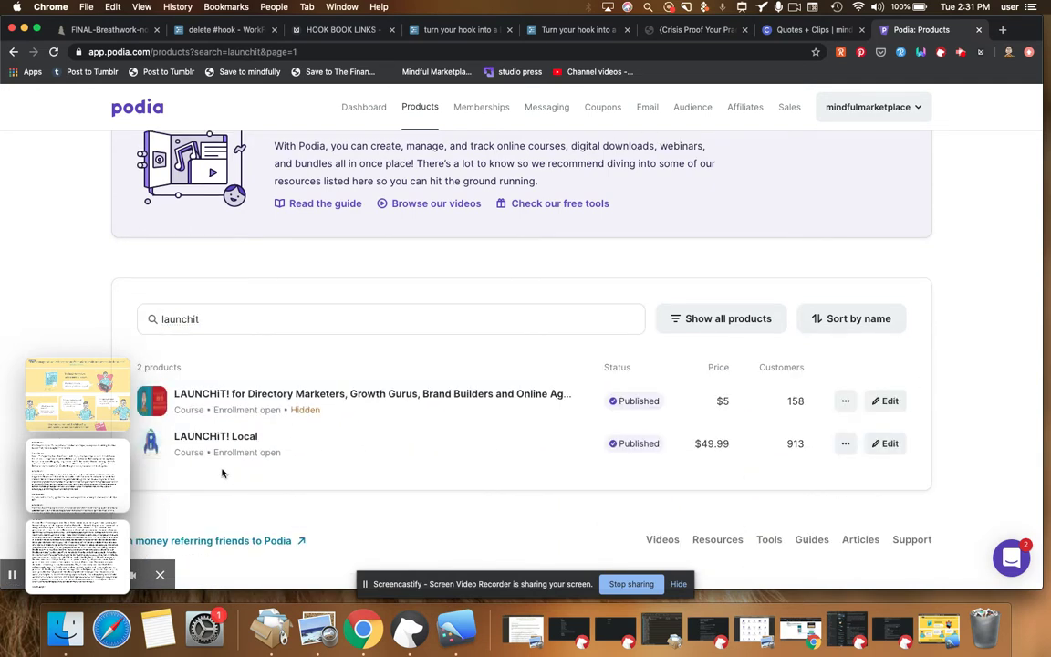
mouse_move(240, 338)
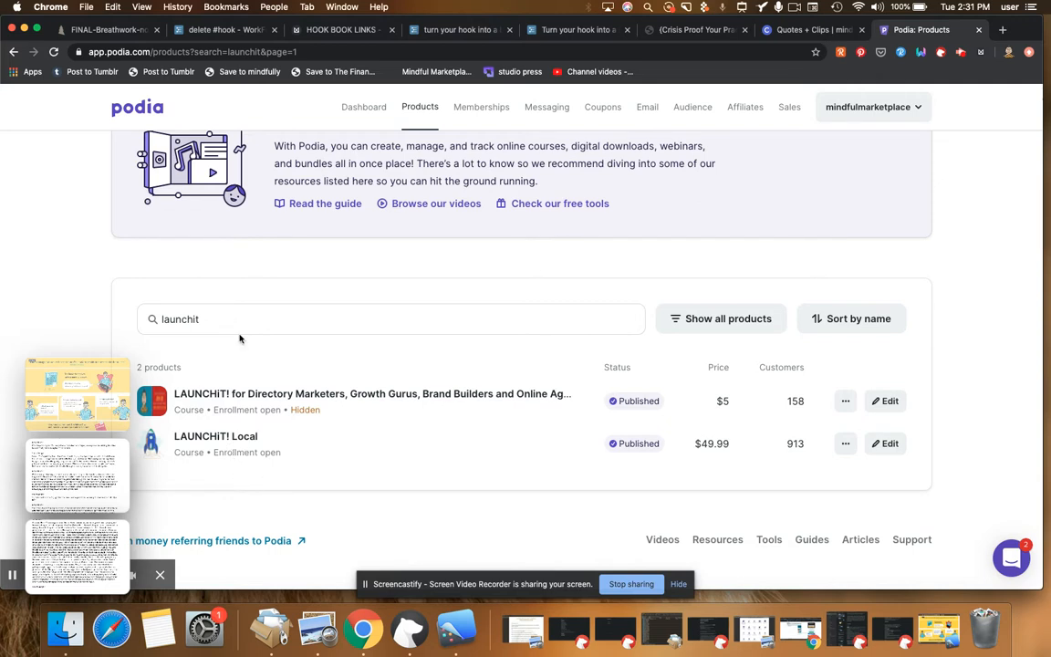
mouse_move(259, 219)
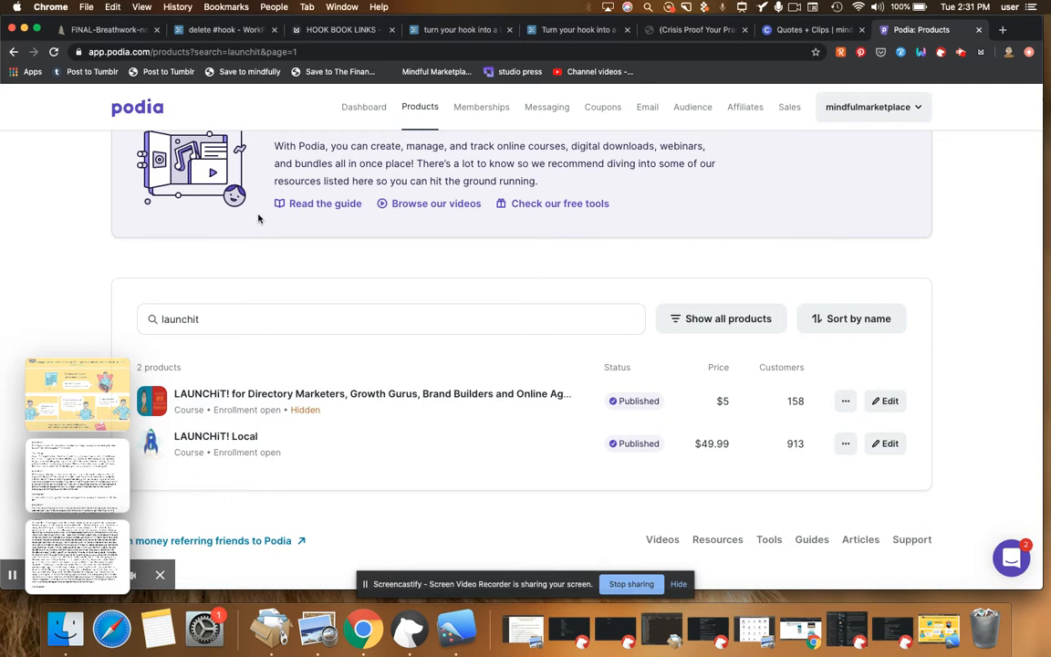
mouse_move(175, 119)
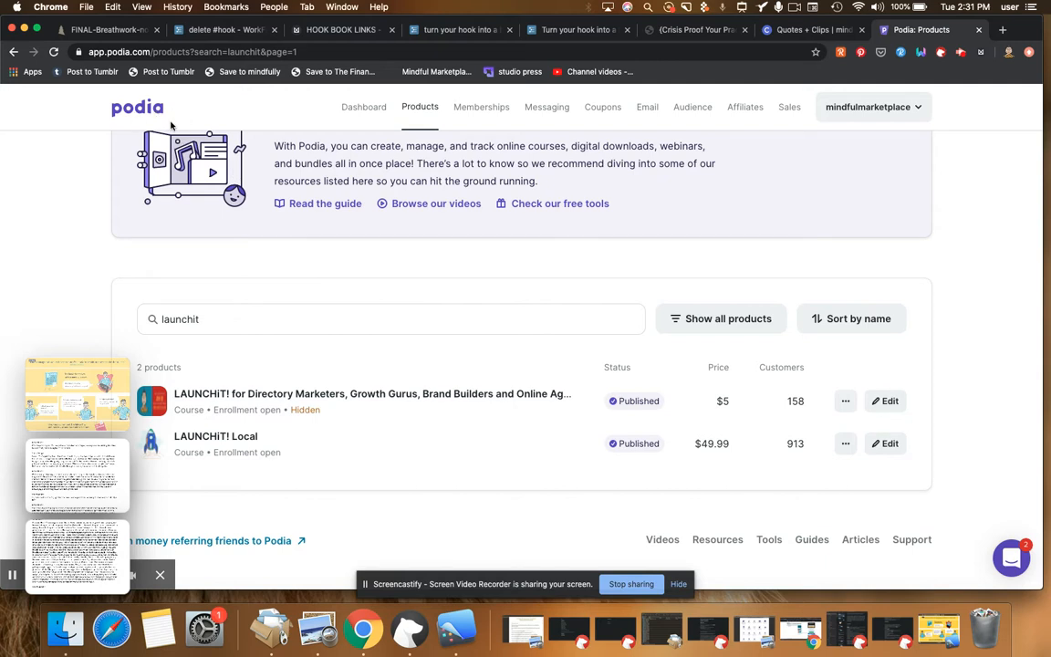
mouse_move(308, 224)
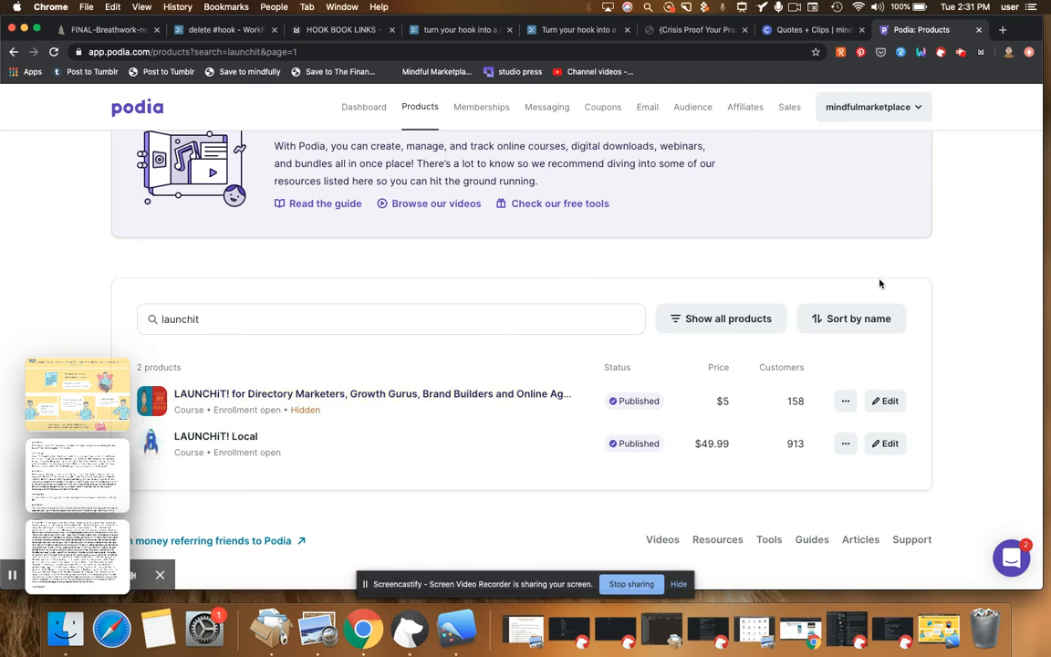
mouse_move(356, 71)
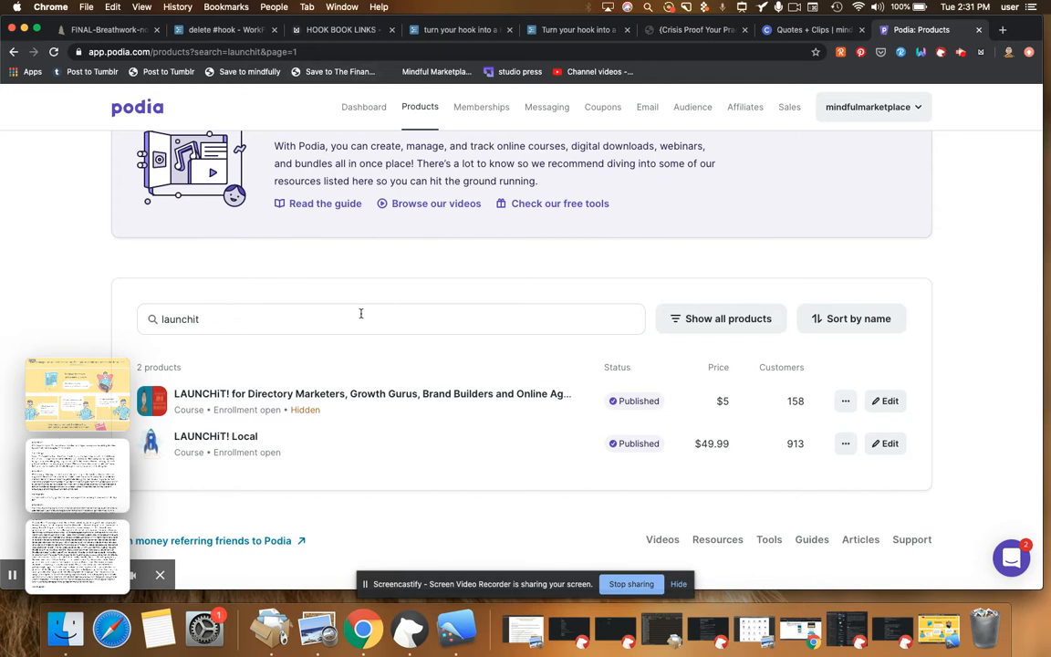
mouse_move(368, 462)
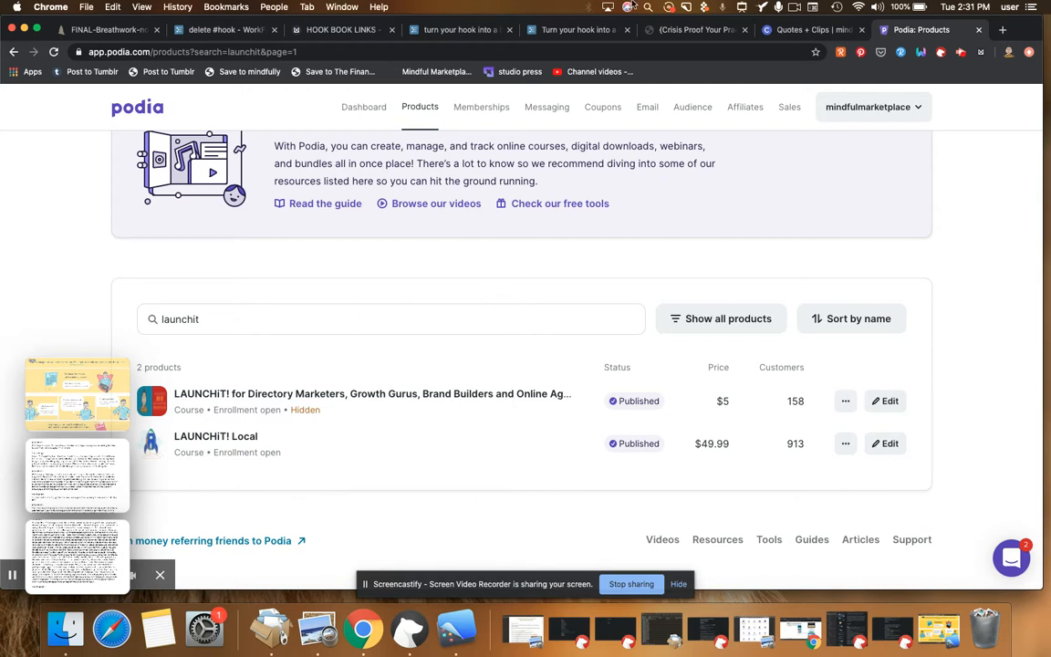
Step: Back in Circle.so, view the Quotes + Clips member list, with ian as the only member
click(810, 29)
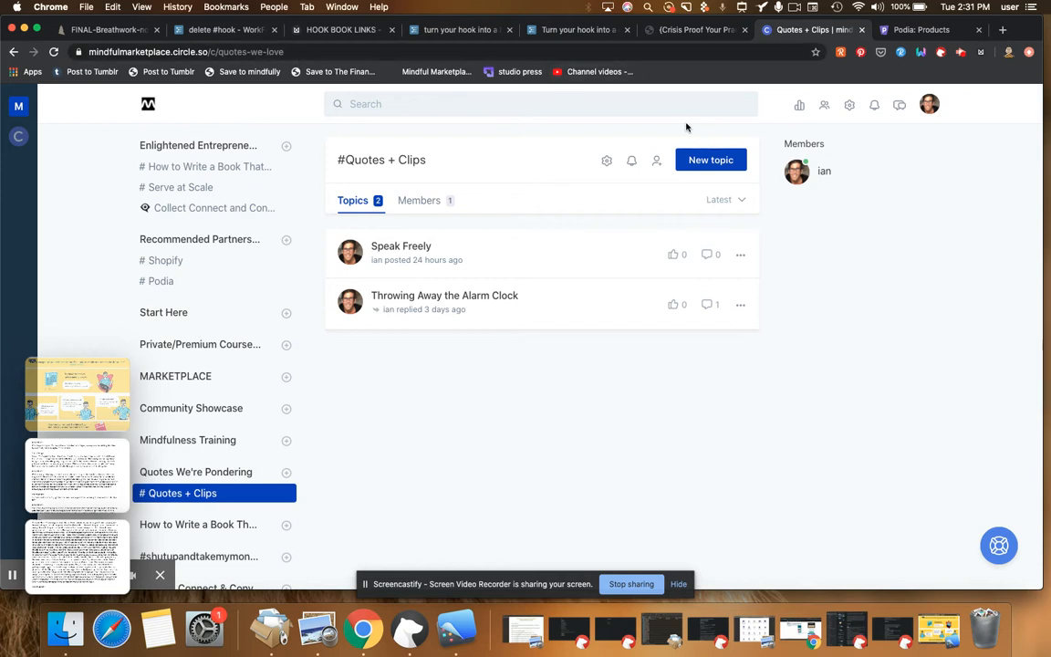
mouse_move(894, 169)
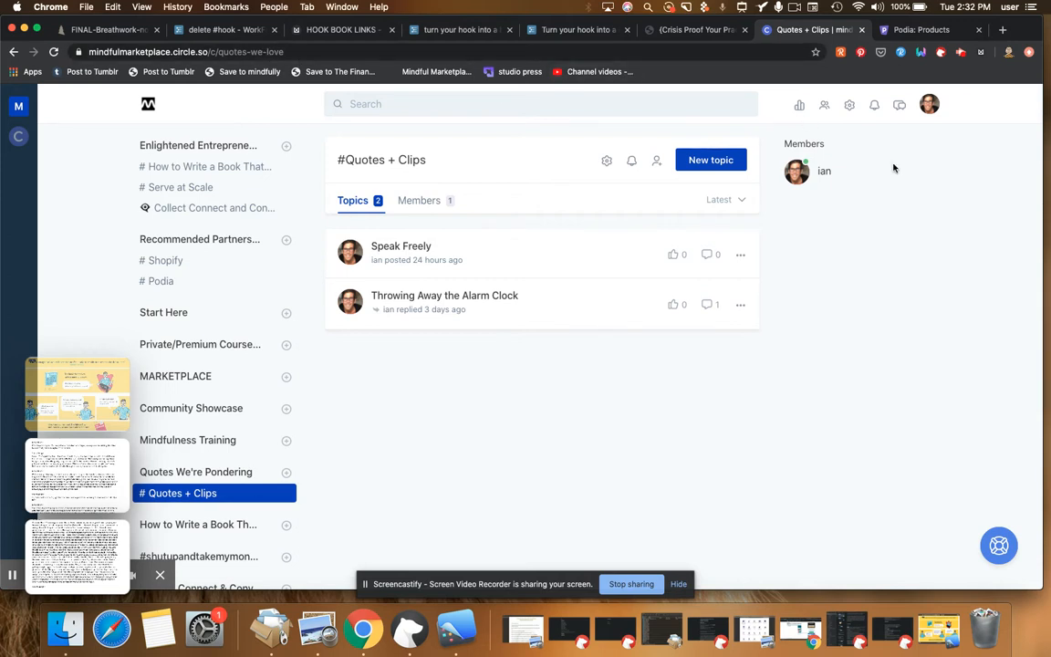
mouse_move(824, 168)
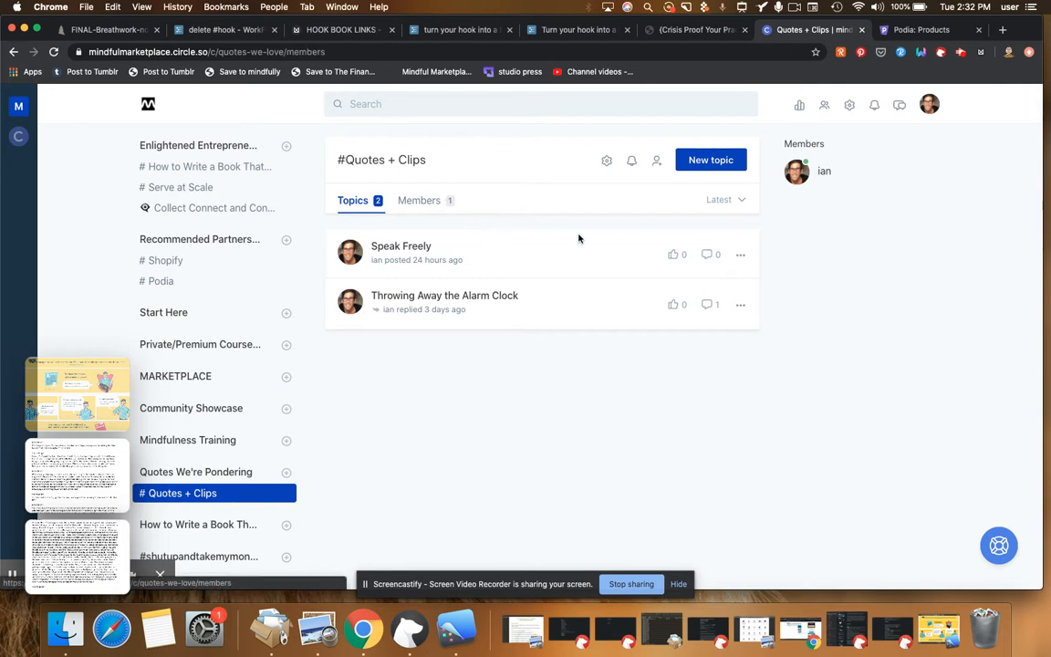
click(419, 199)
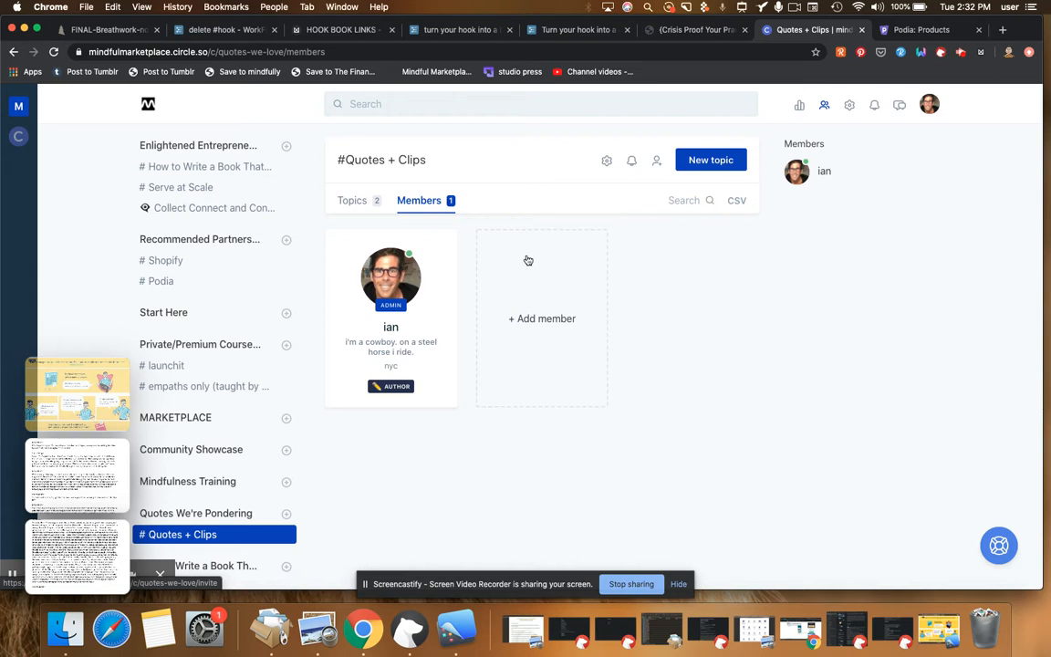
mouse_move(435, 316)
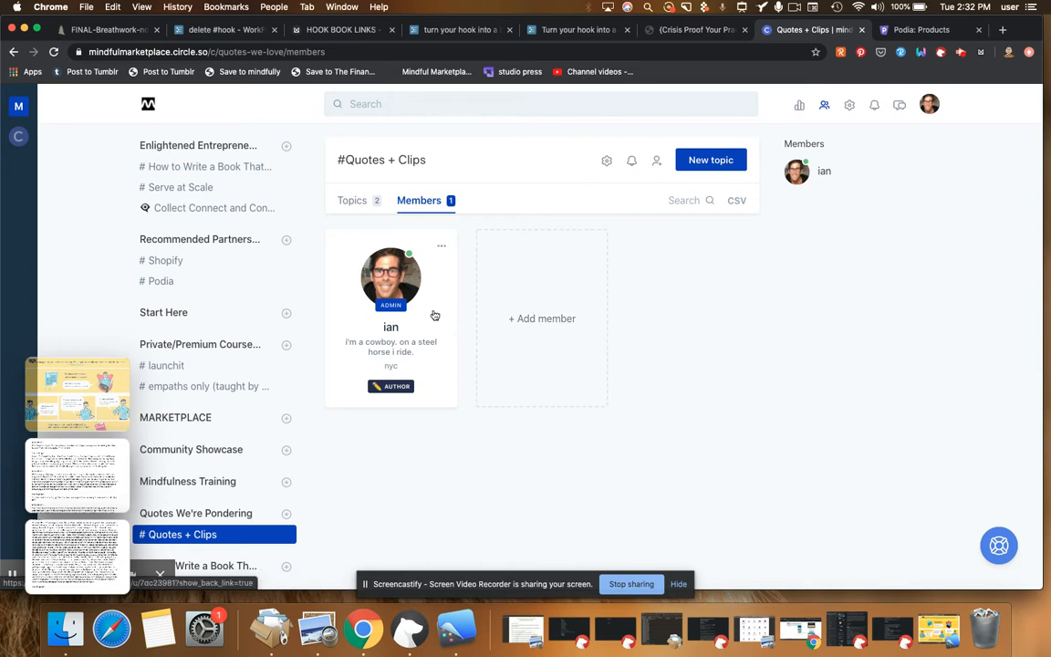
Step: Open ian's Circle.so profile showing his bio and 10 topics
click(390, 326)
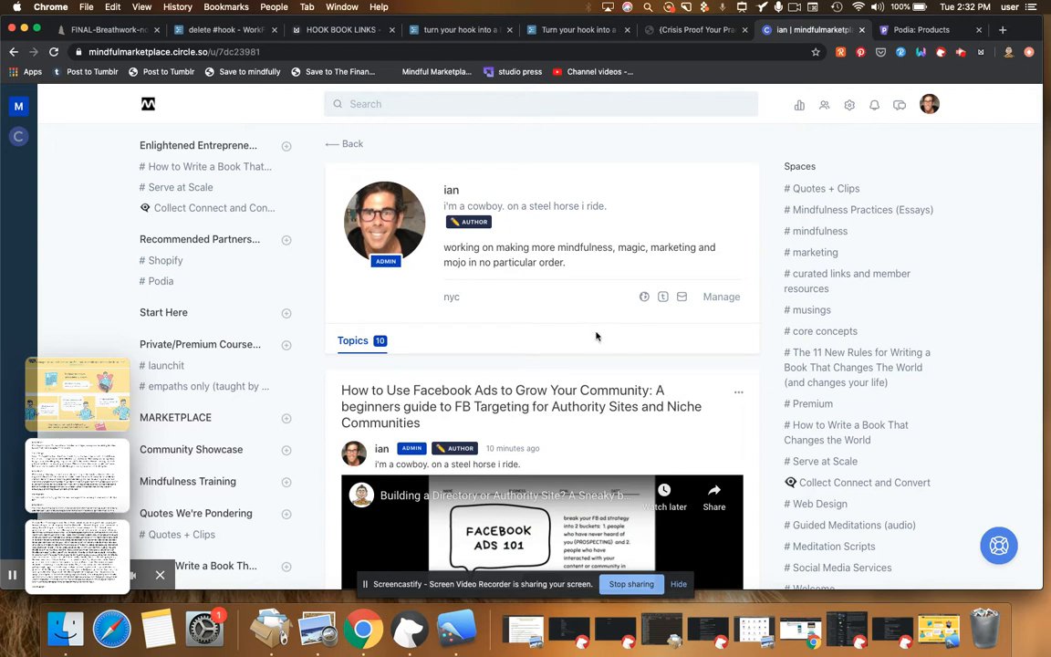
mouse_move(419, 283)
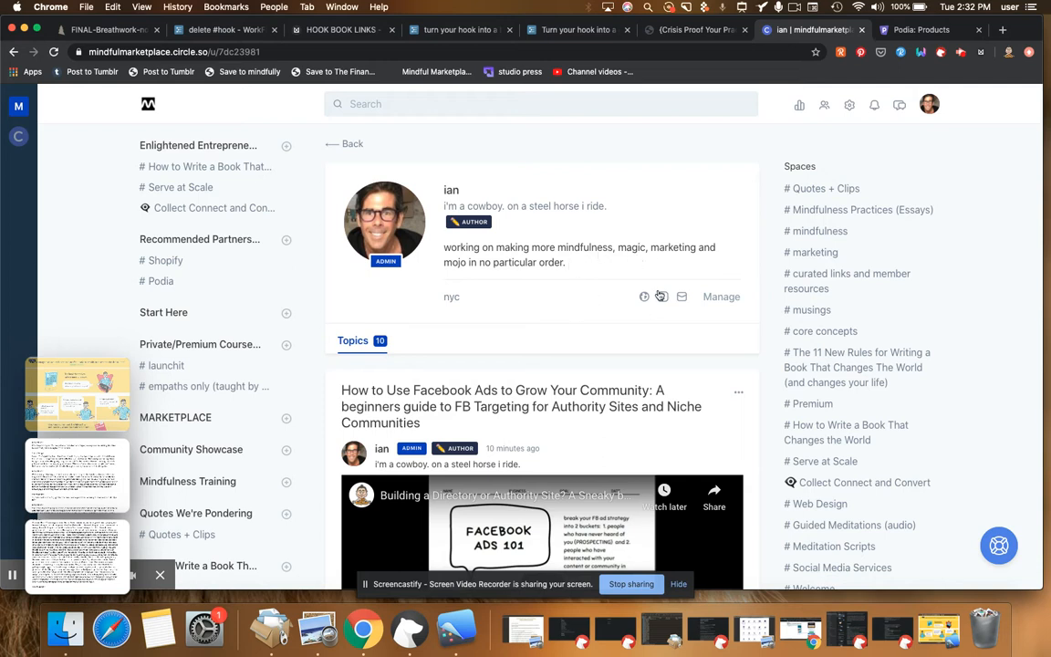
mouse_move(623, 312)
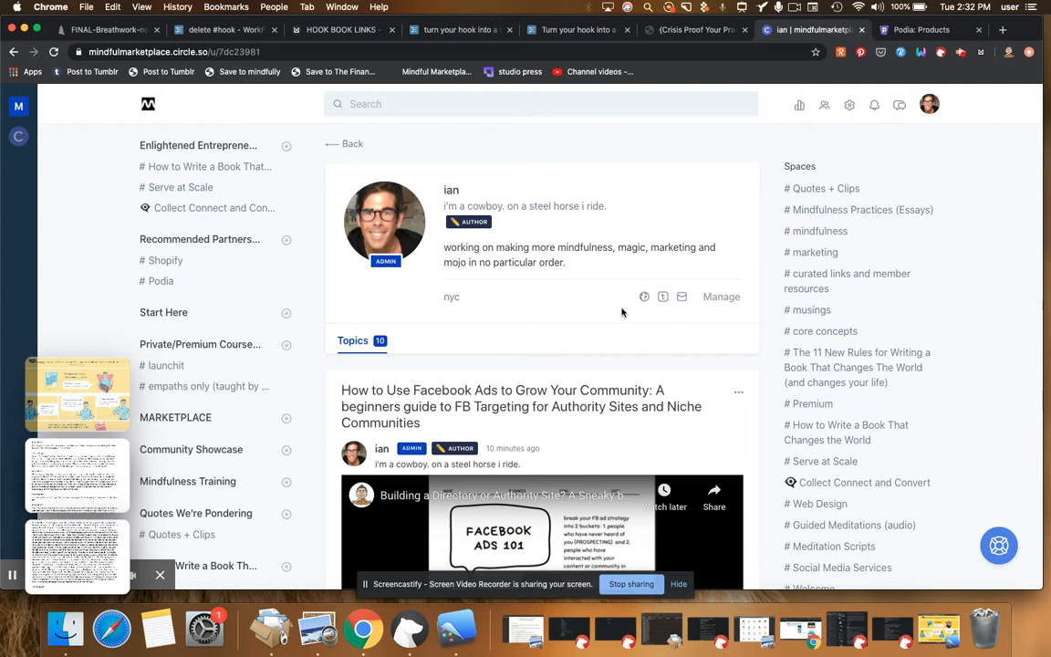
mouse_move(499, 366)
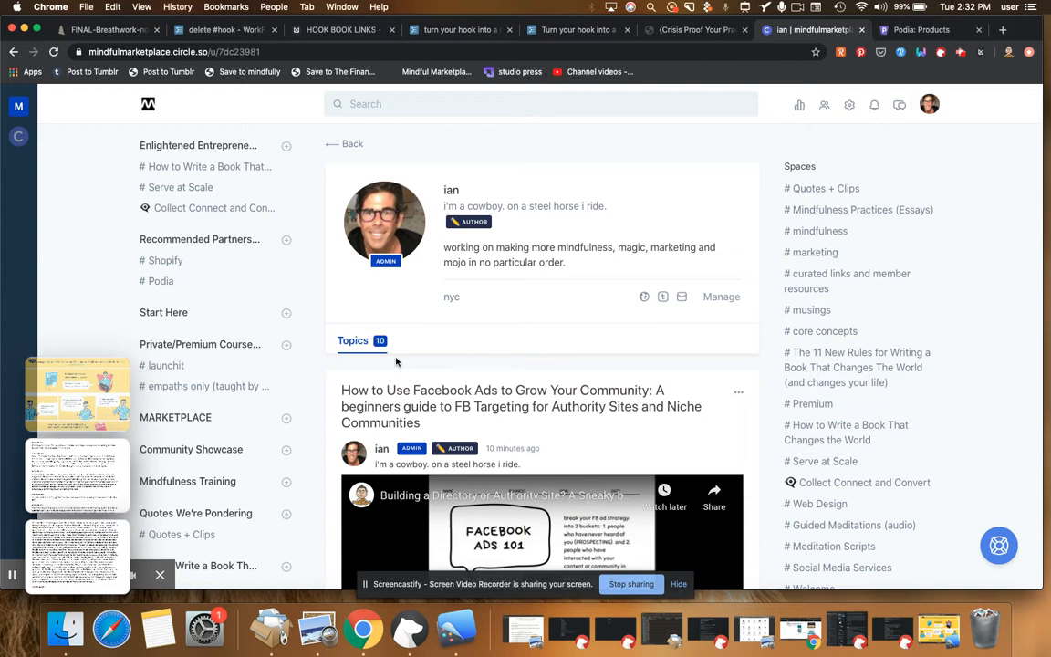
mouse_move(539, 343)
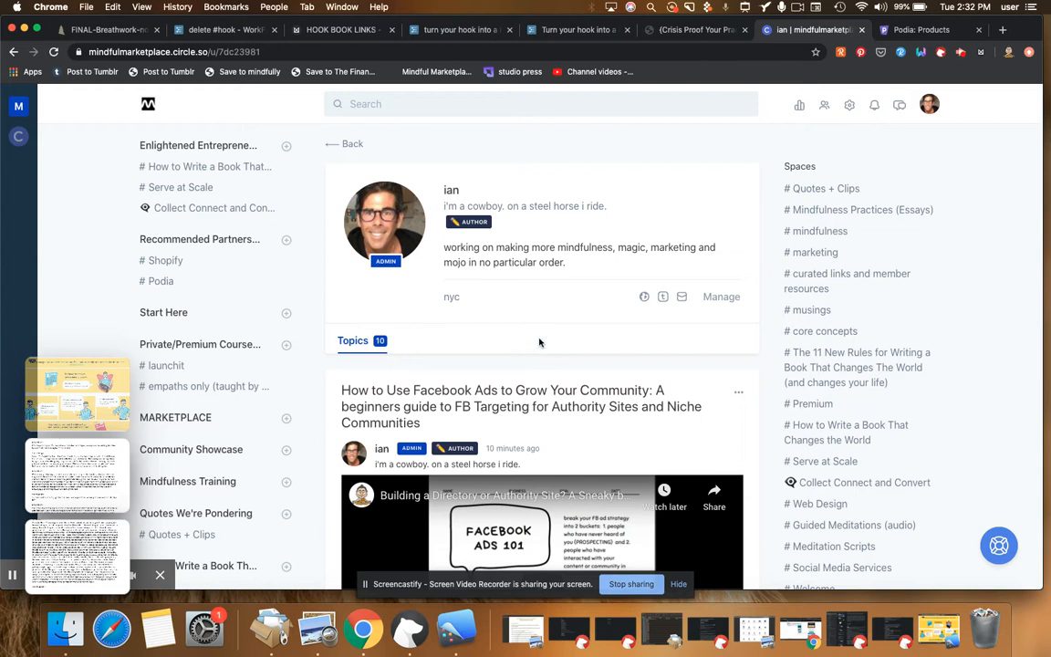
mouse_move(551, 325)
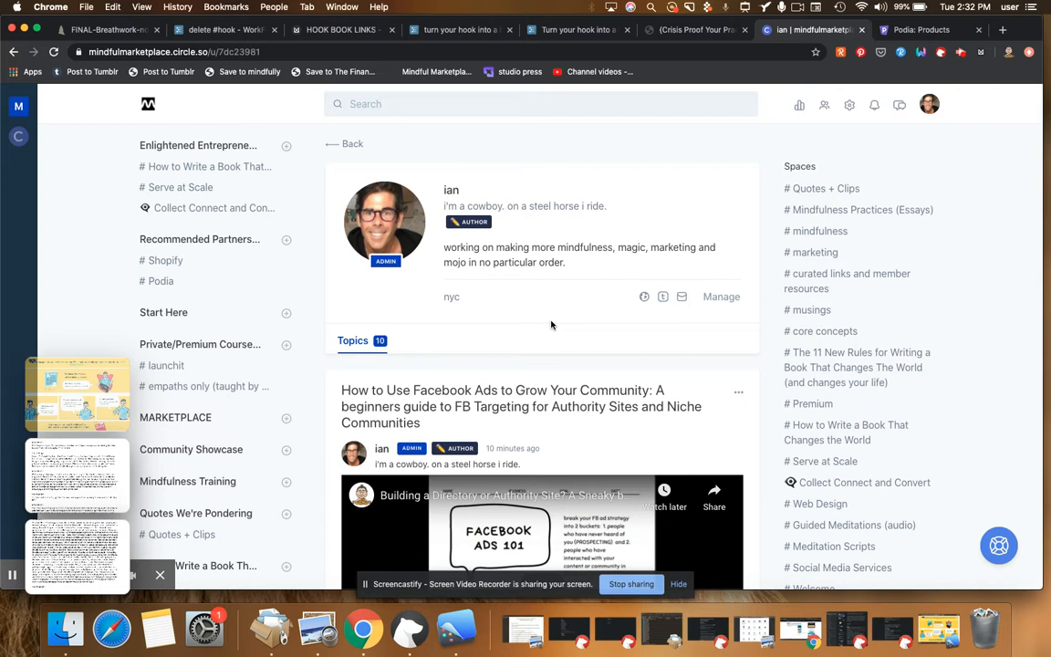
mouse_move(439, 254)
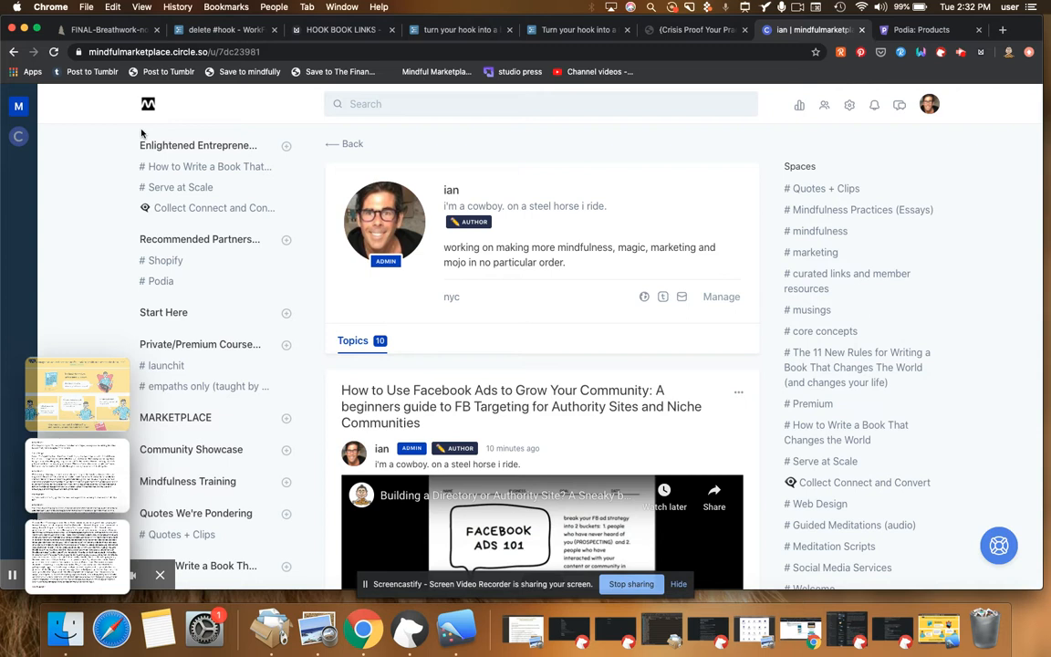
mouse_move(552, 218)
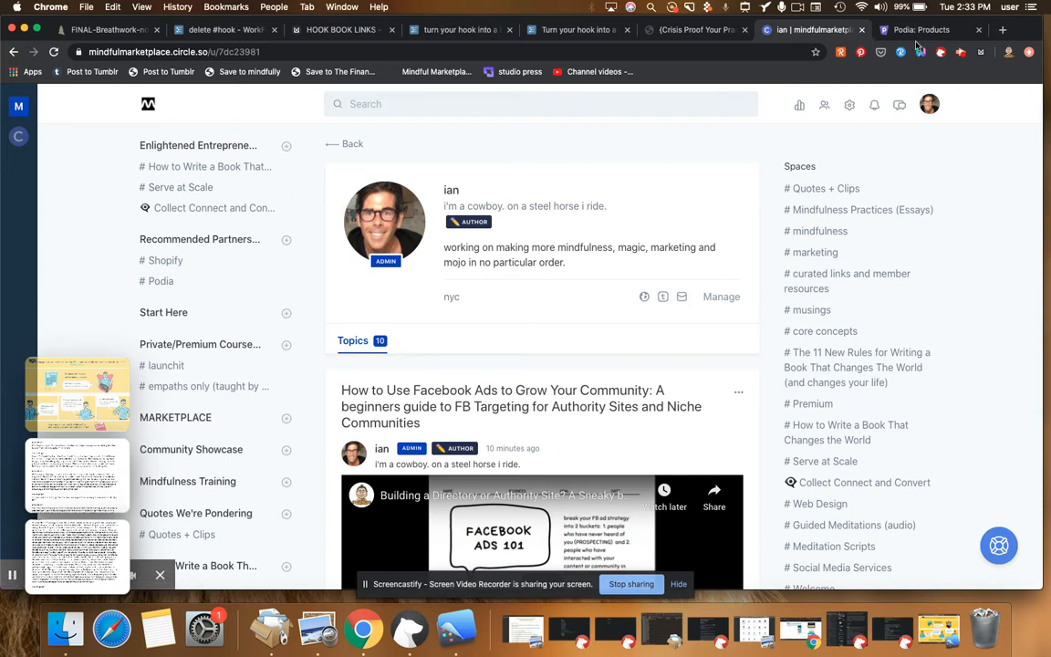
click(921, 29)
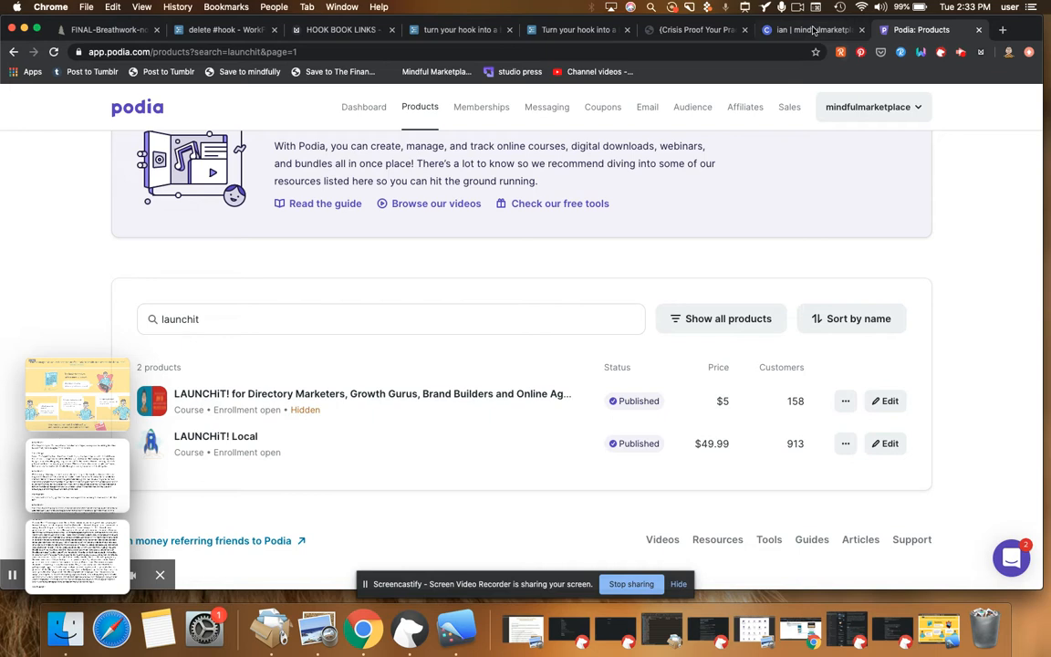
click(810, 29)
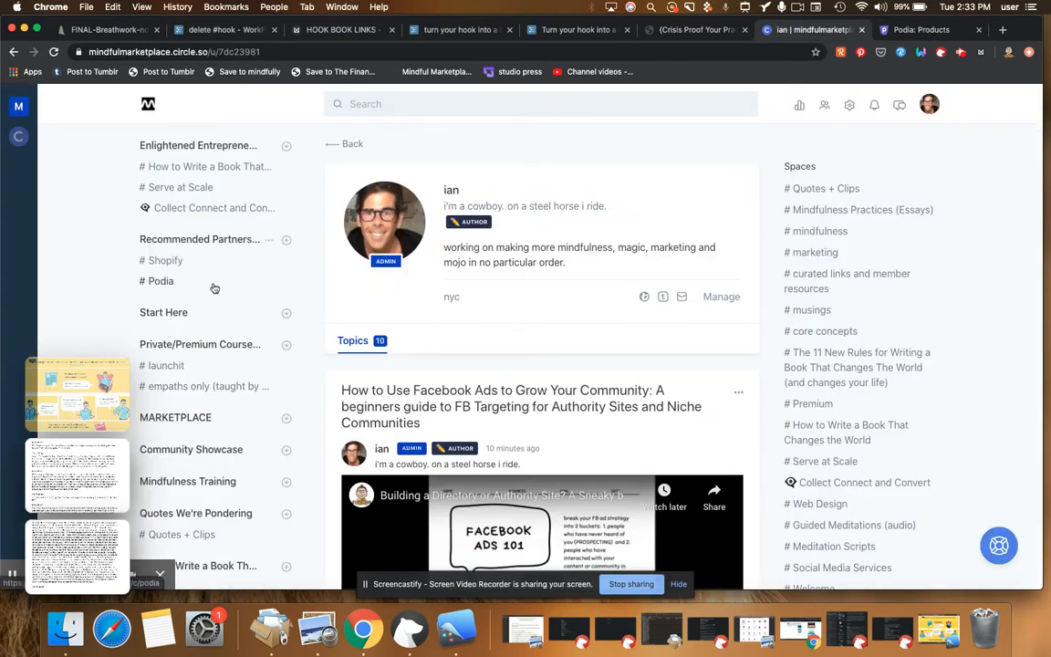
mouse_move(245, 450)
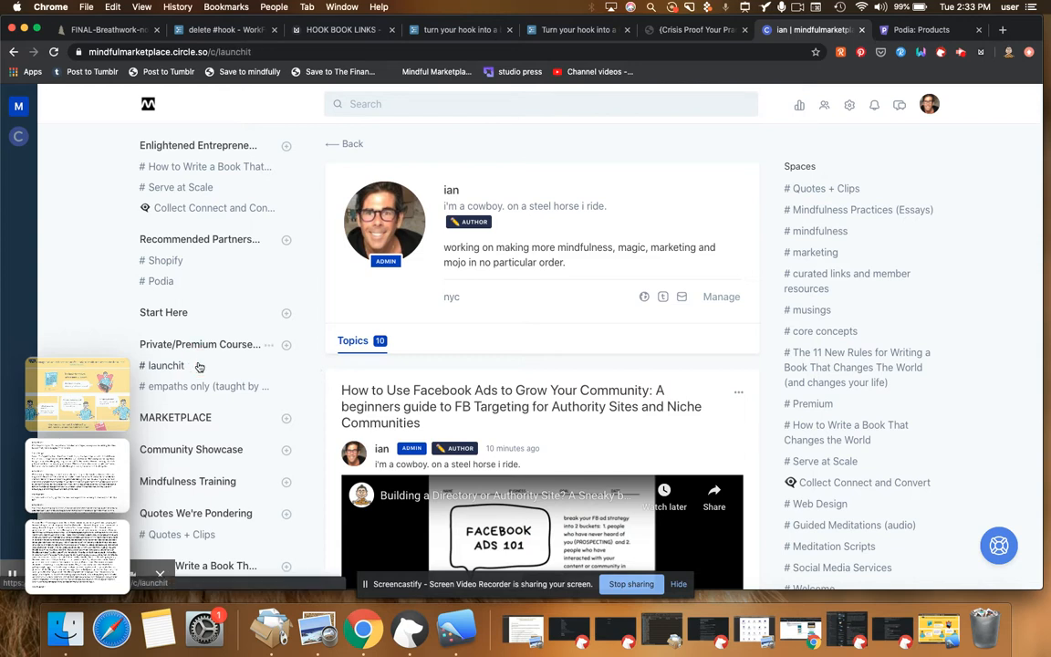
Step: Browse the #launchit space's nine topics, glancing at Podia's launchit products
click(164, 365)
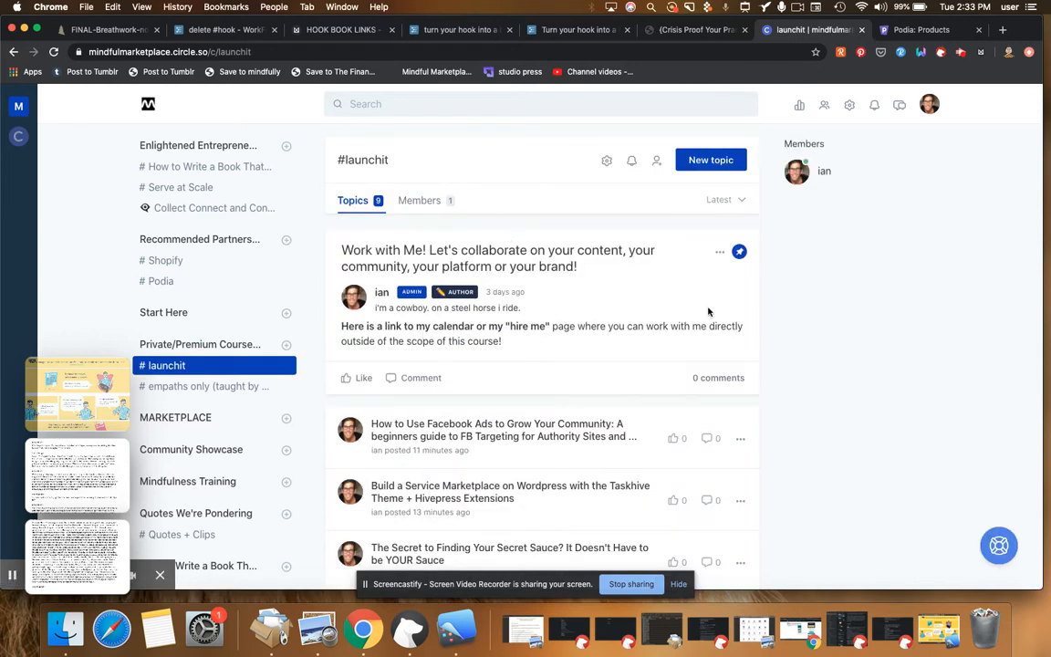
scroll(down, 3)
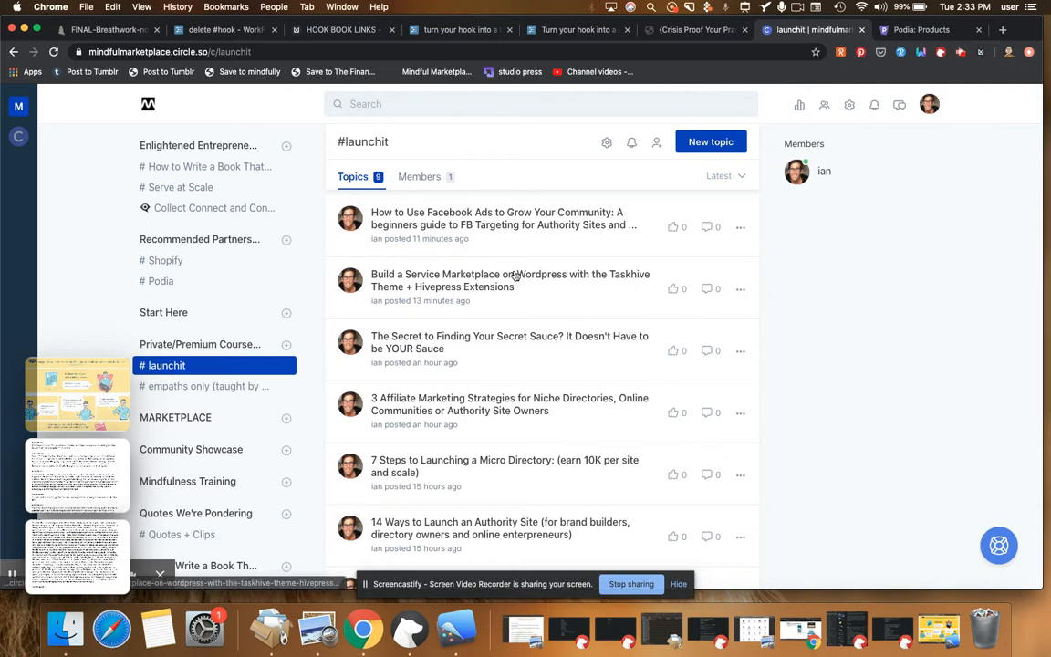
mouse_move(528, 313)
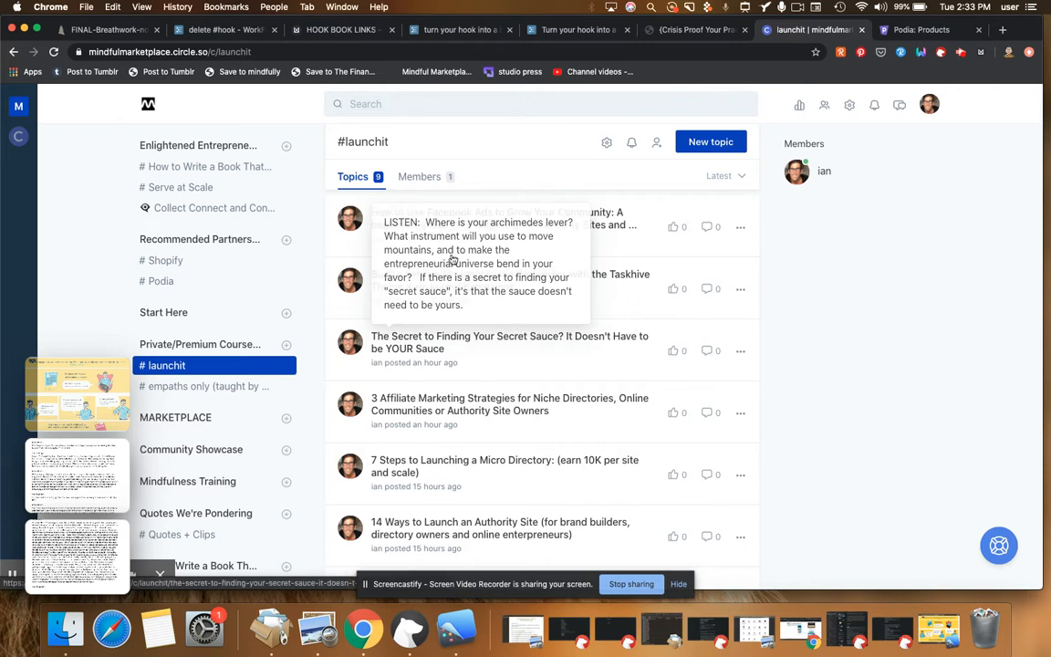
mouse_move(350, 218)
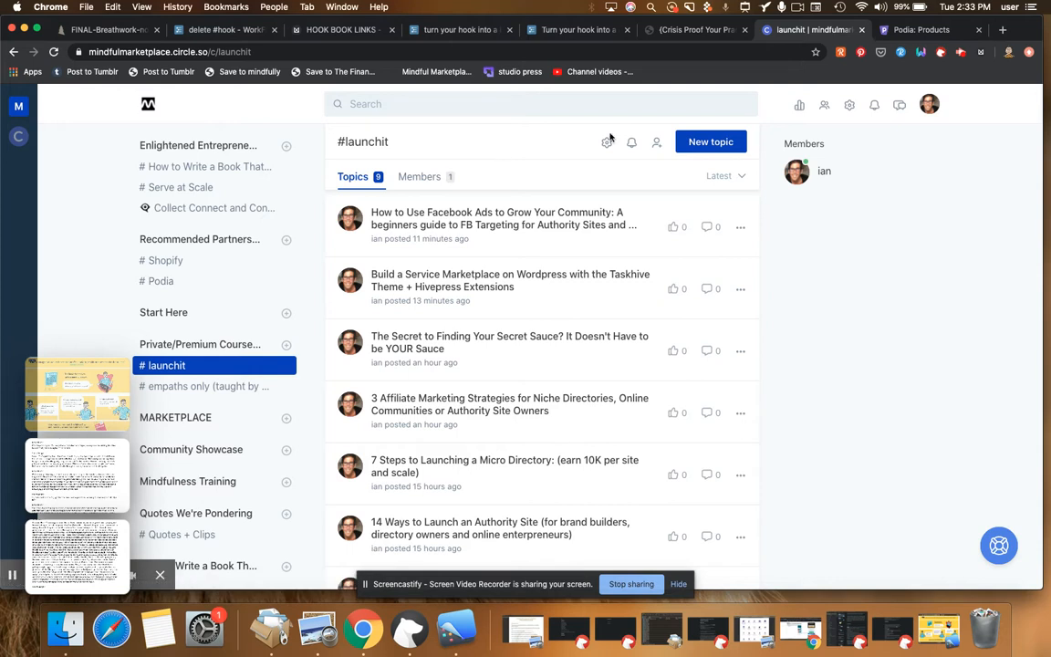
click(921, 30)
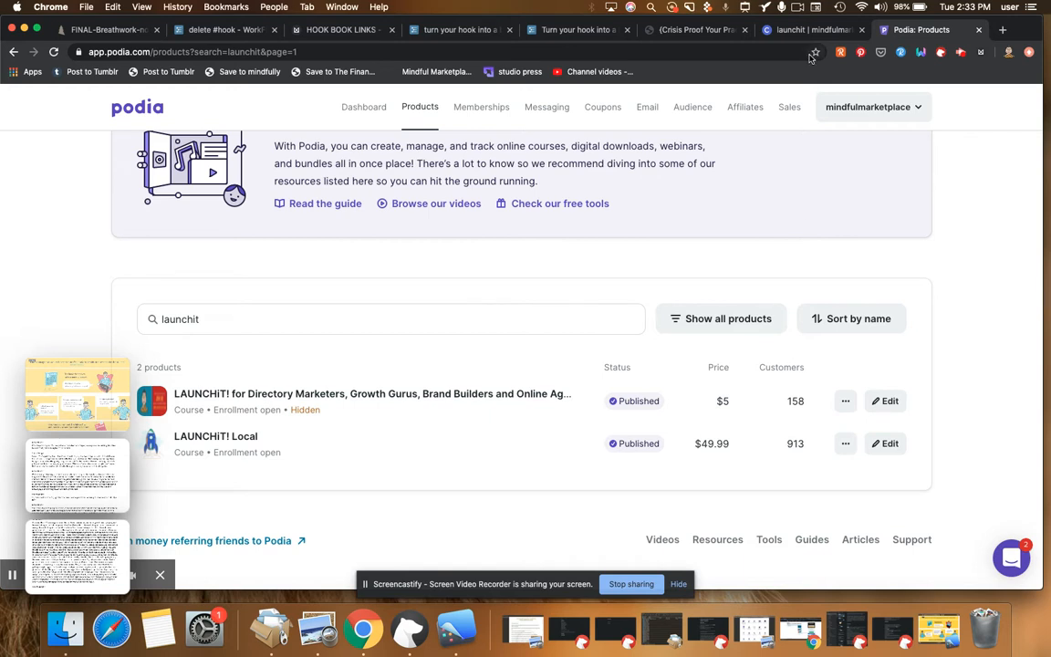
click(810, 29)
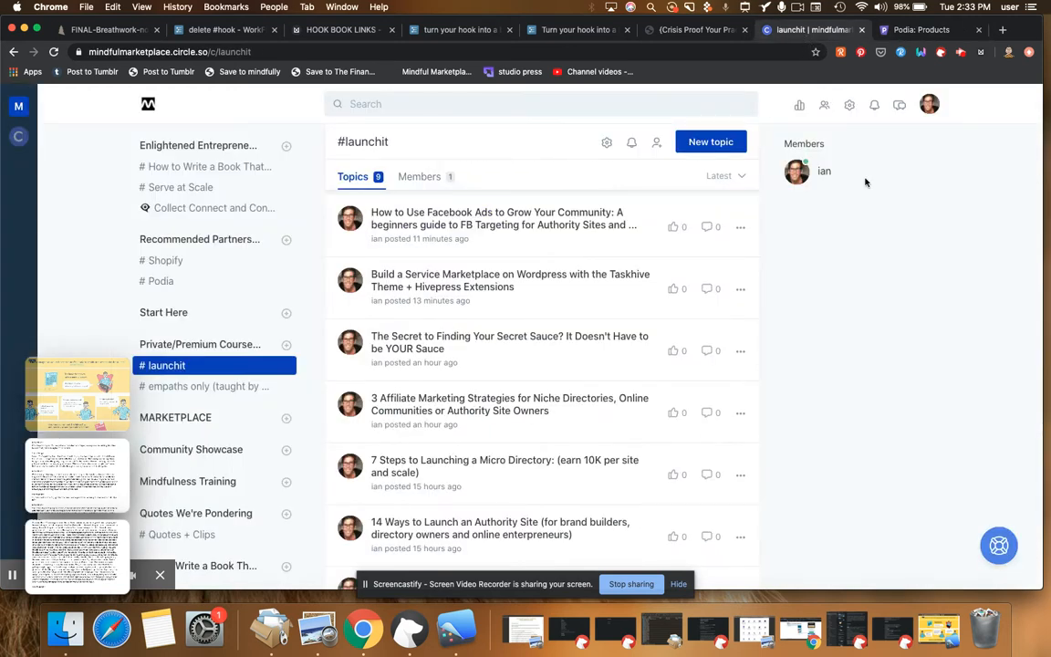
mouse_move(863, 281)
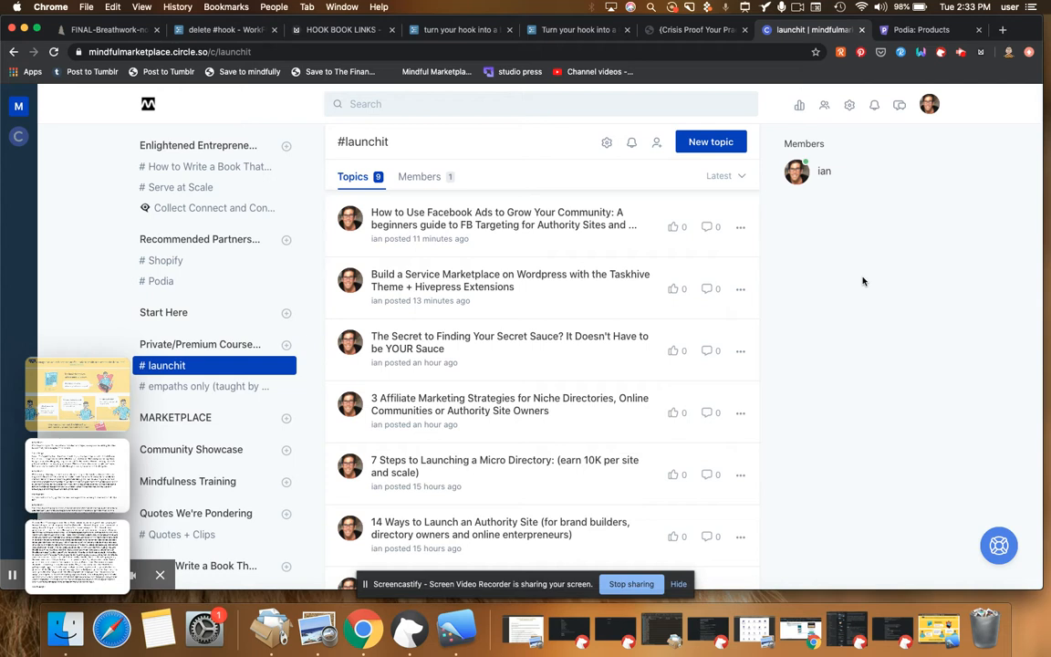
mouse_move(908, 363)
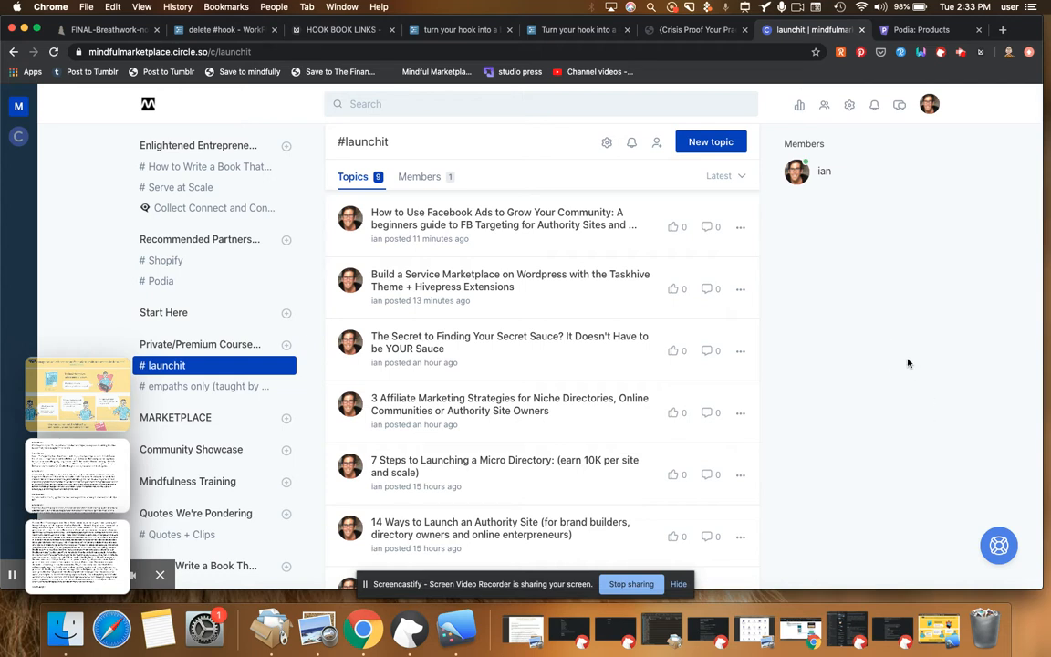
mouse_move(241, 385)
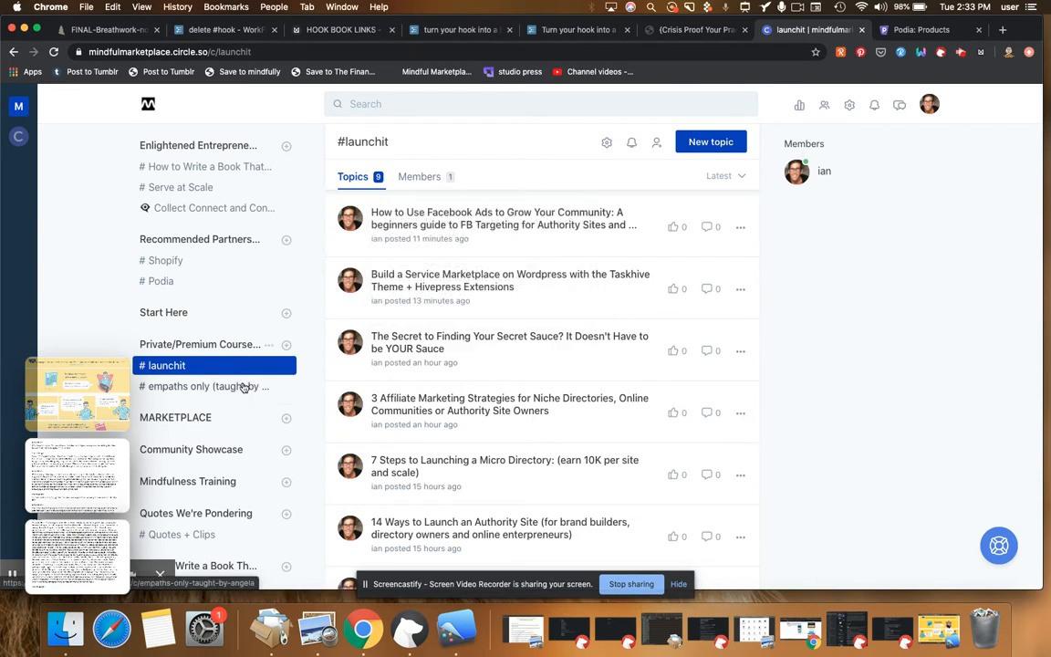
Step: Recheck the two LAUNCHiT! courses in Podia, then return to #launchit in Circle
click(921, 30)
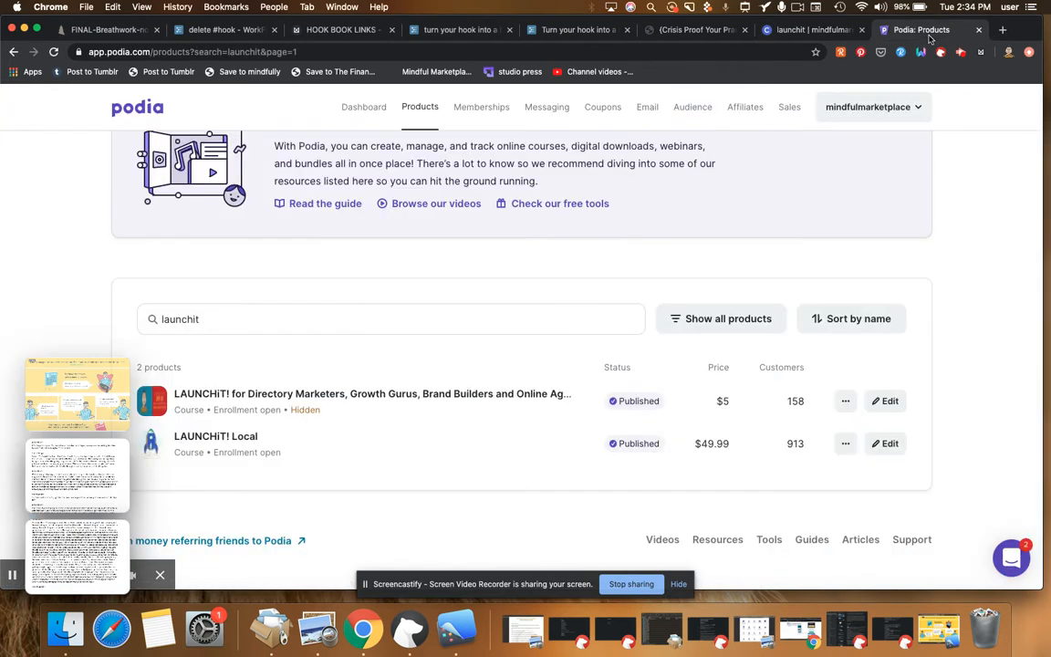
mouse_move(167, 100)
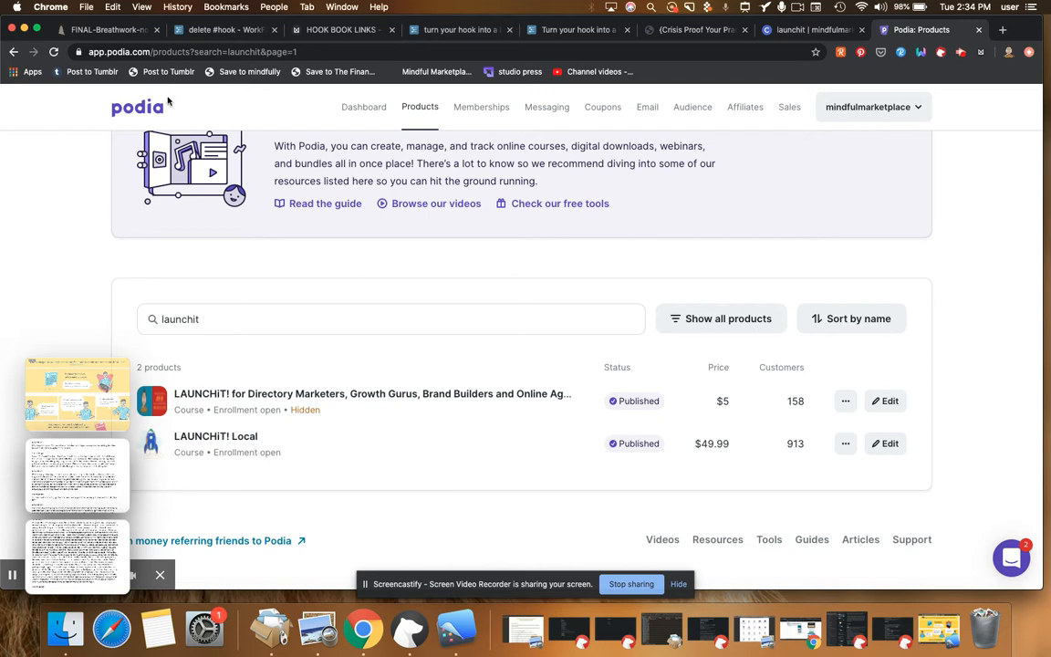
mouse_move(317, 98)
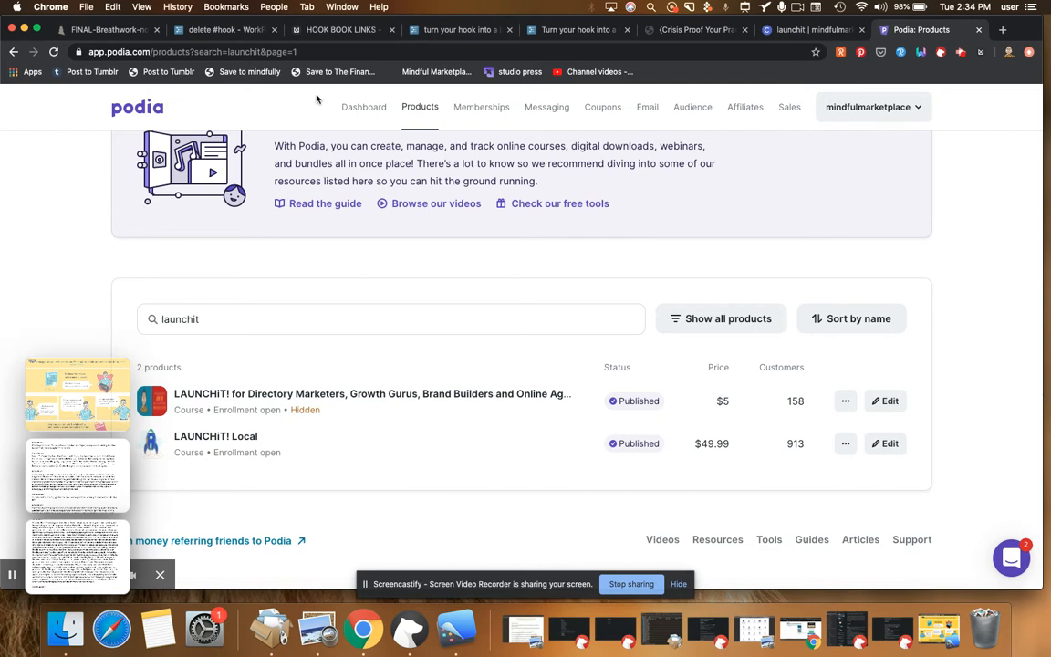
mouse_move(623, 133)
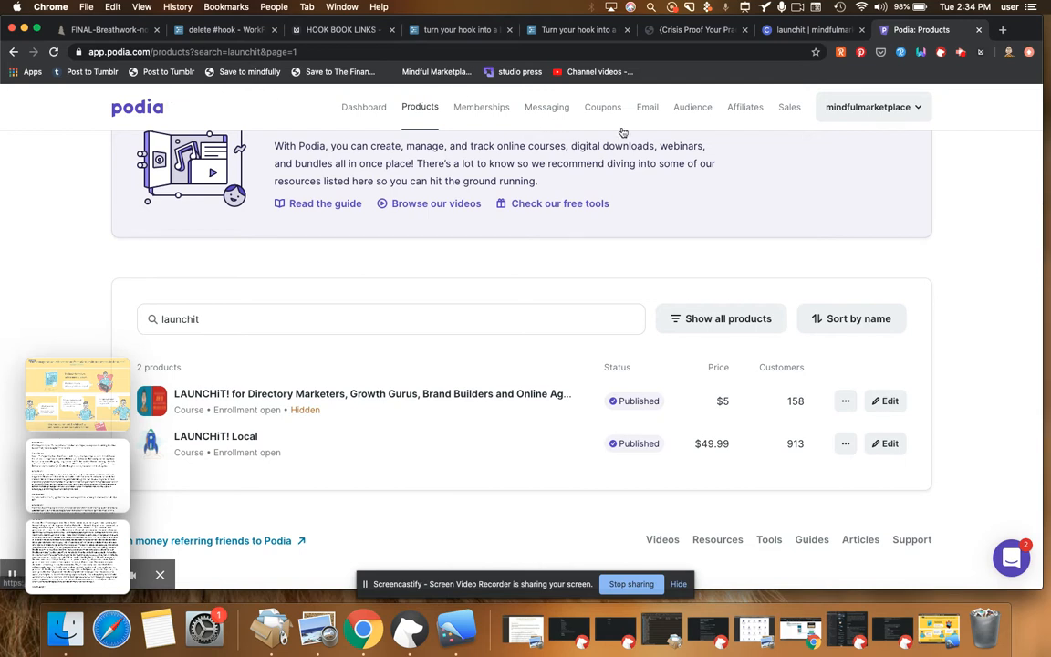
click(810, 29)
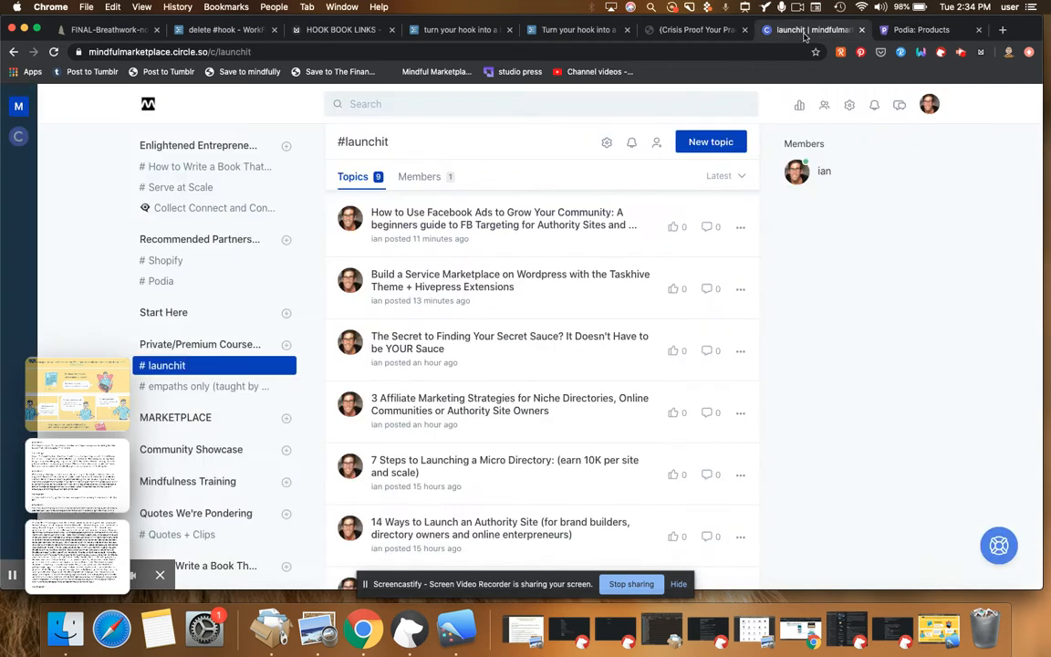
mouse_move(579, 333)
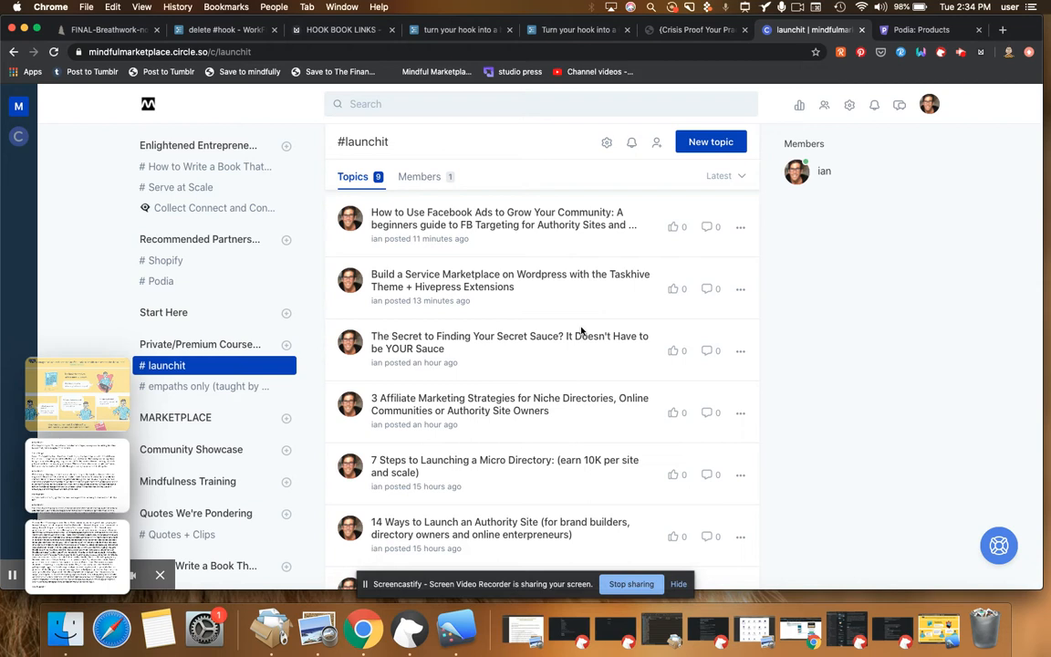
mouse_move(415, 337)
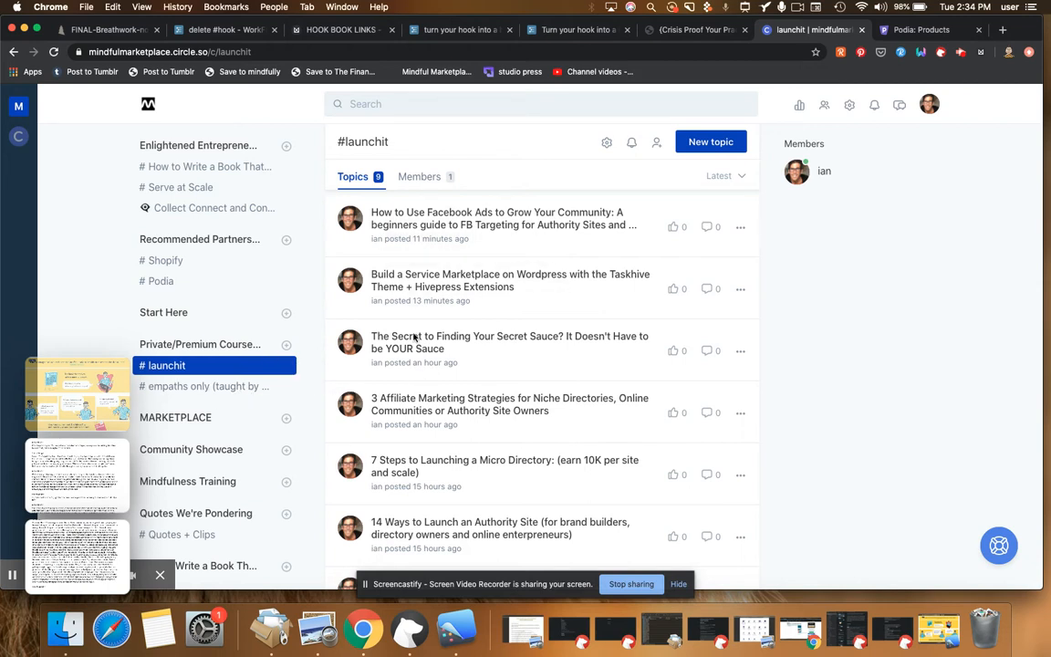
mouse_move(498, 248)
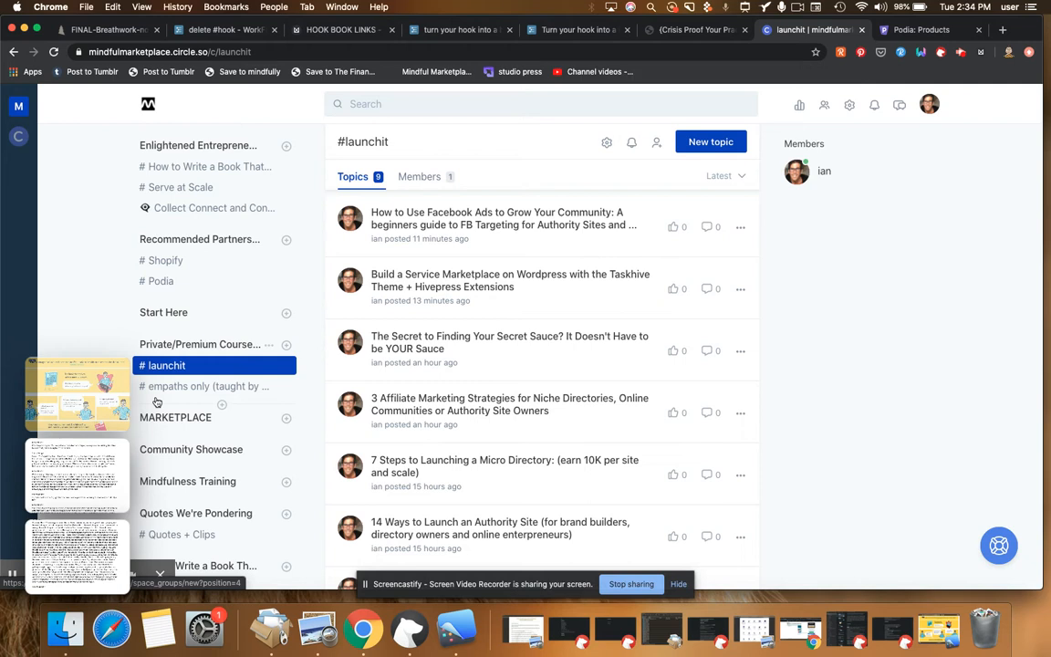
mouse_move(169, 386)
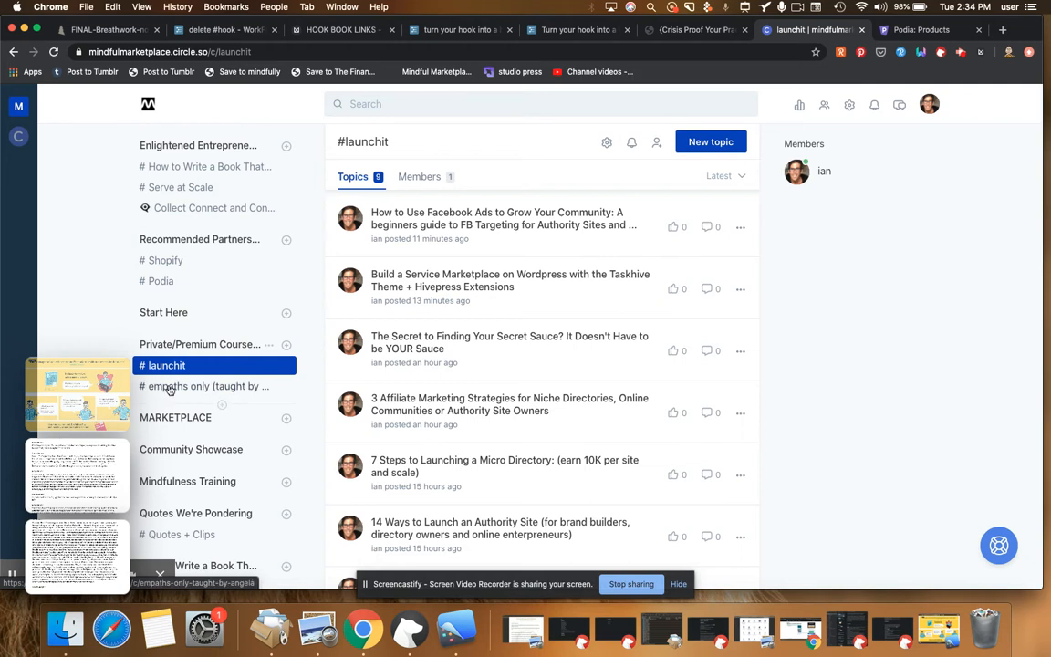
mouse_move(189, 392)
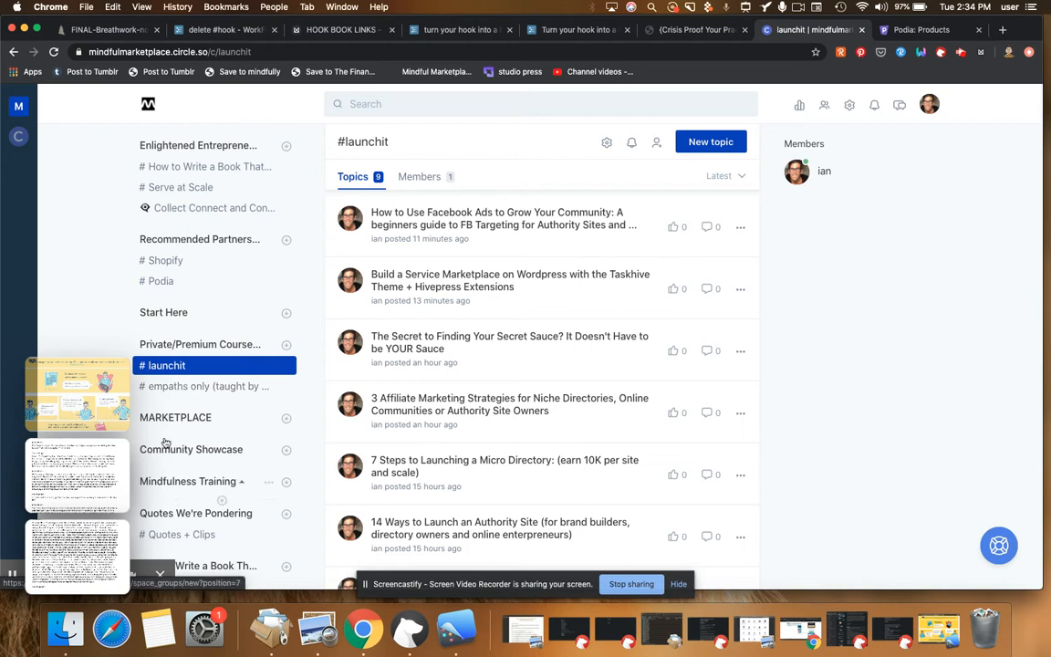
mouse_move(210, 386)
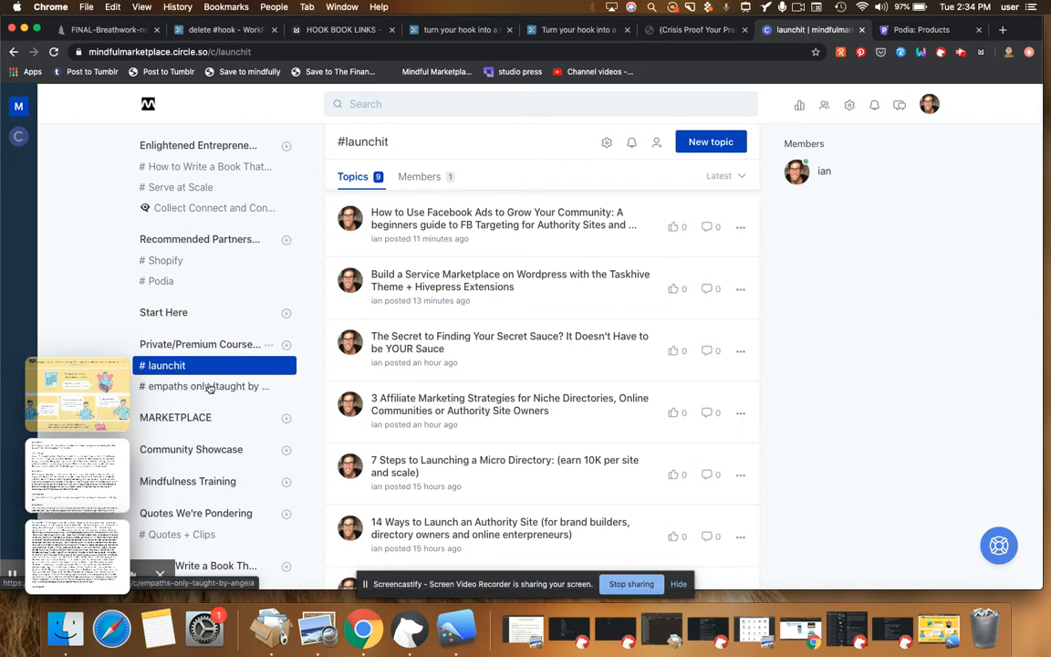
mouse_move(208, 394)
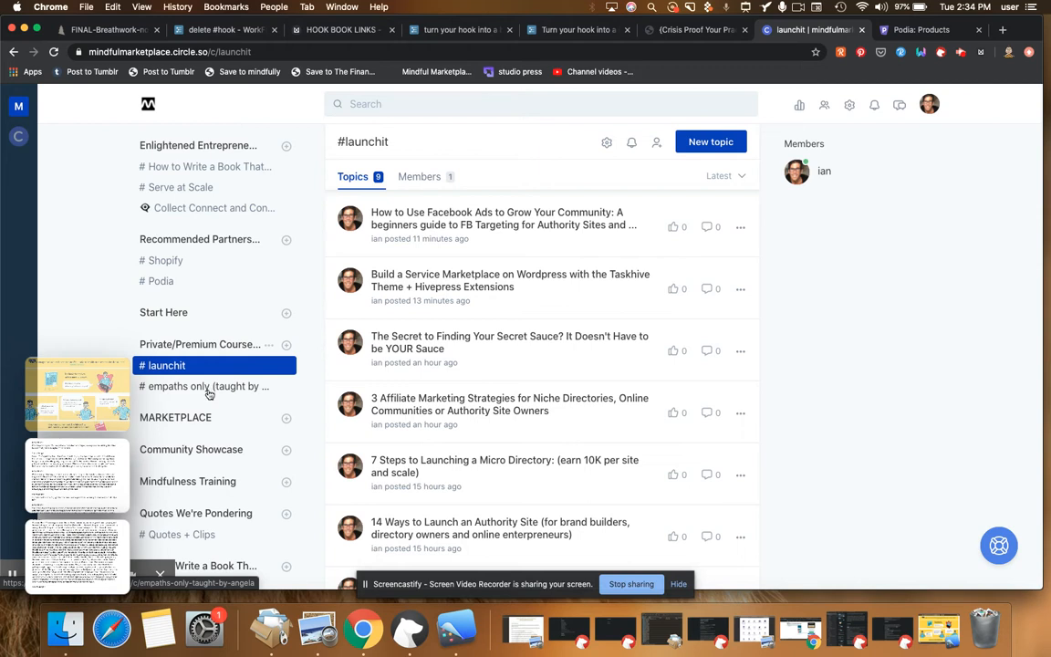
Step: Open the #empaths only (taught by angela) space and its gear-icon options
click(207, 386)
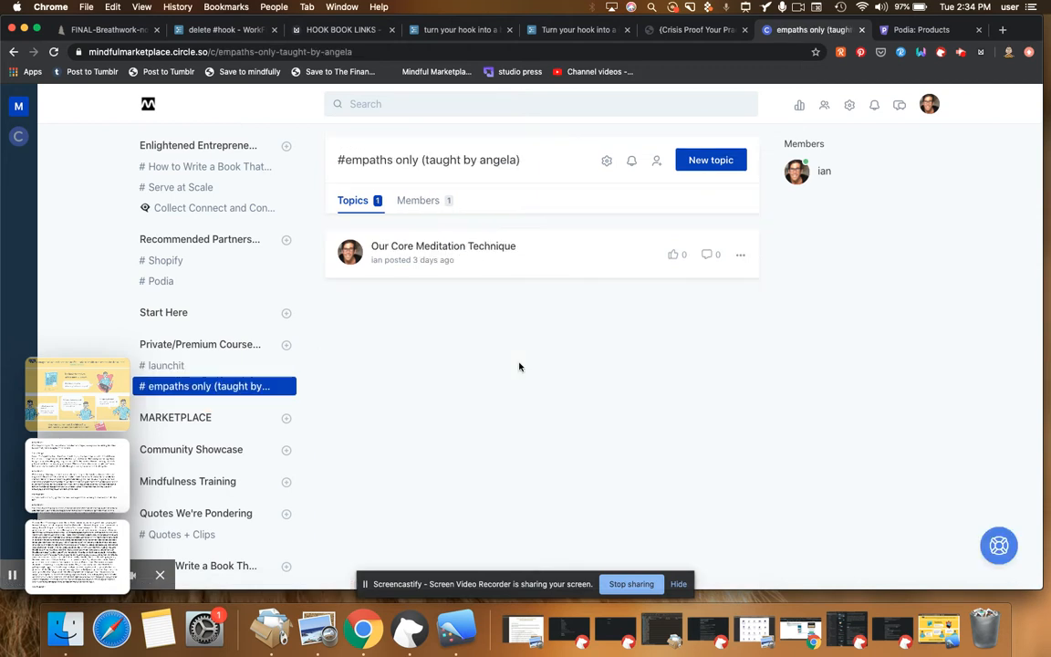
mouse_move(867, 398)
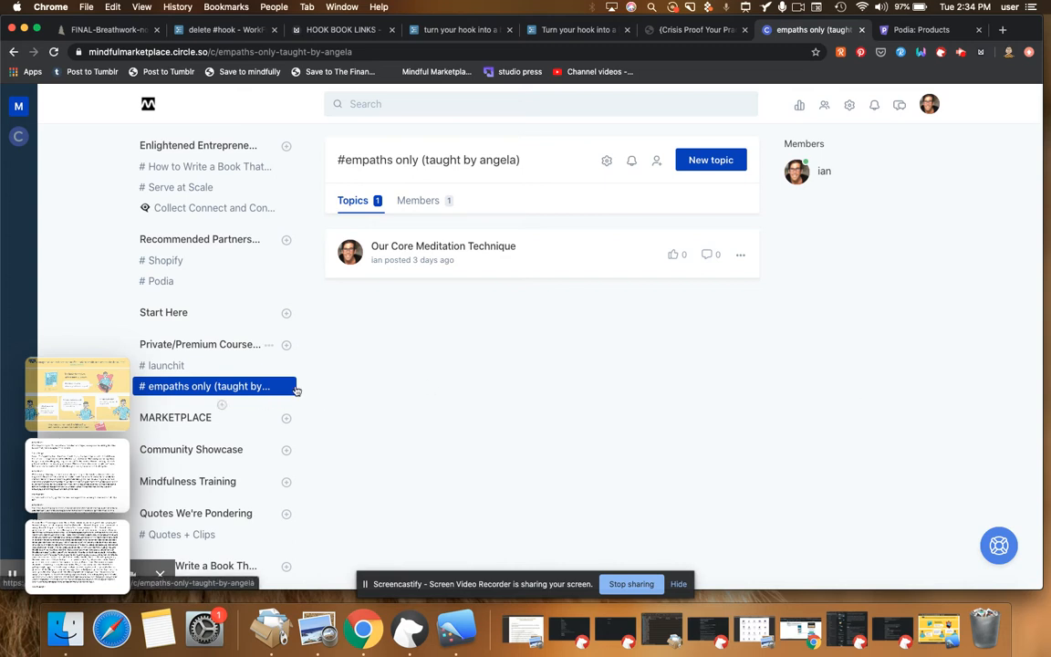
click(607, 161)
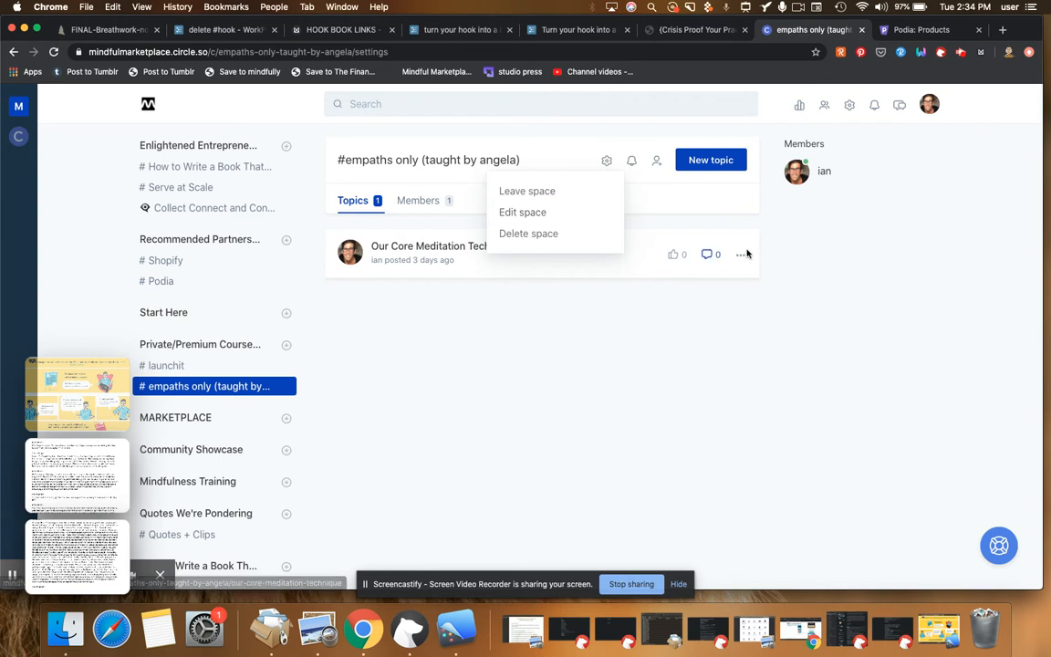
Step: Open Edit space for empaths only and scroll down its settings form
click(522, 212)
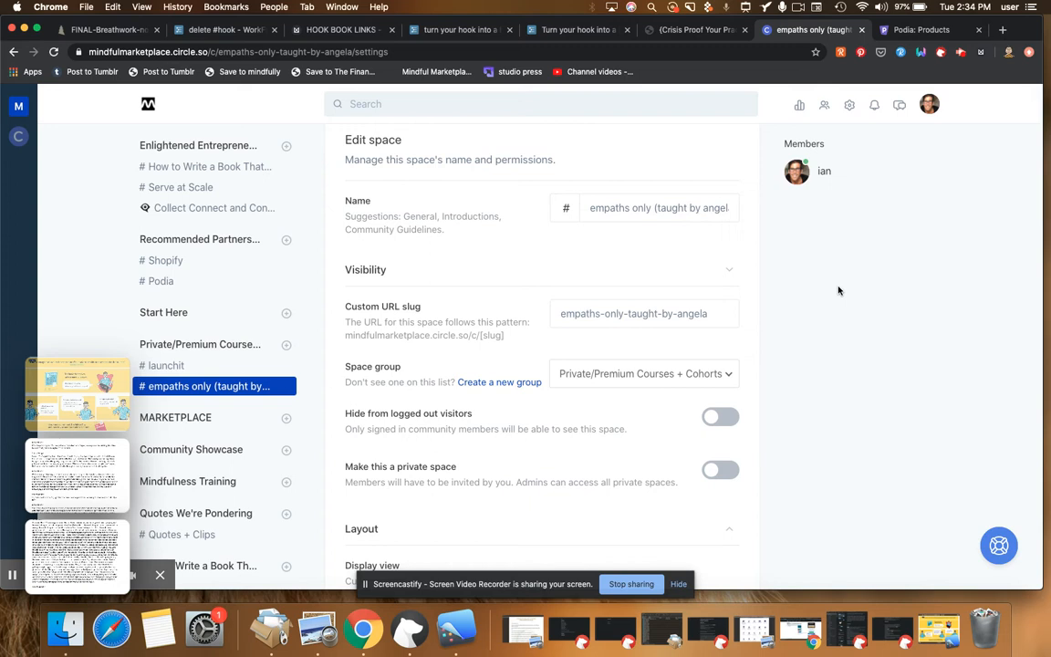
scroll(down, 3)
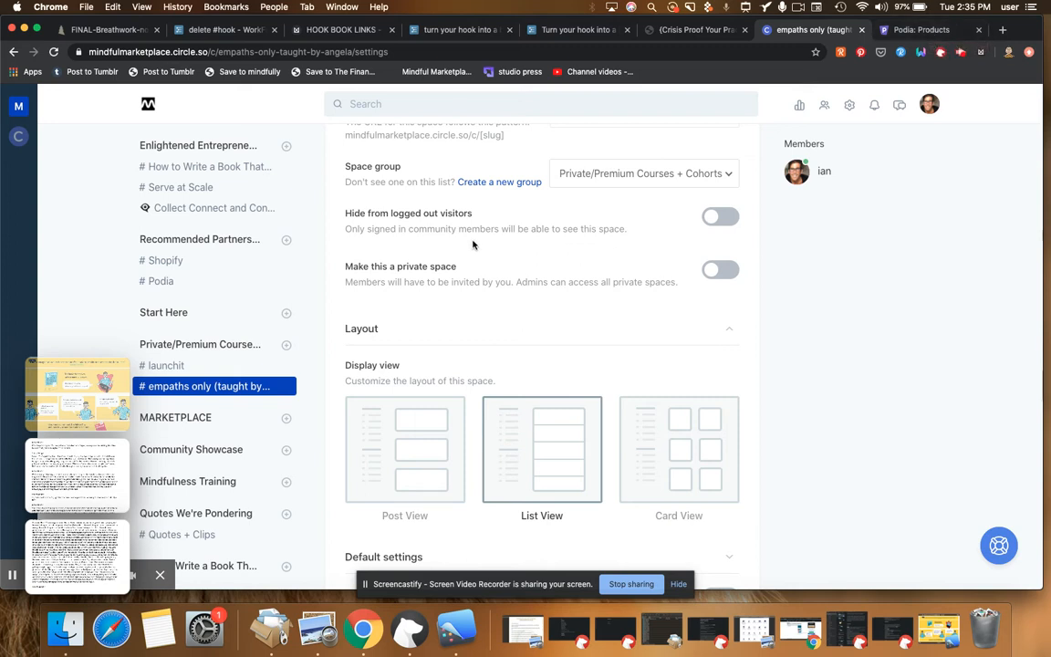
mouse_move(431, 228)
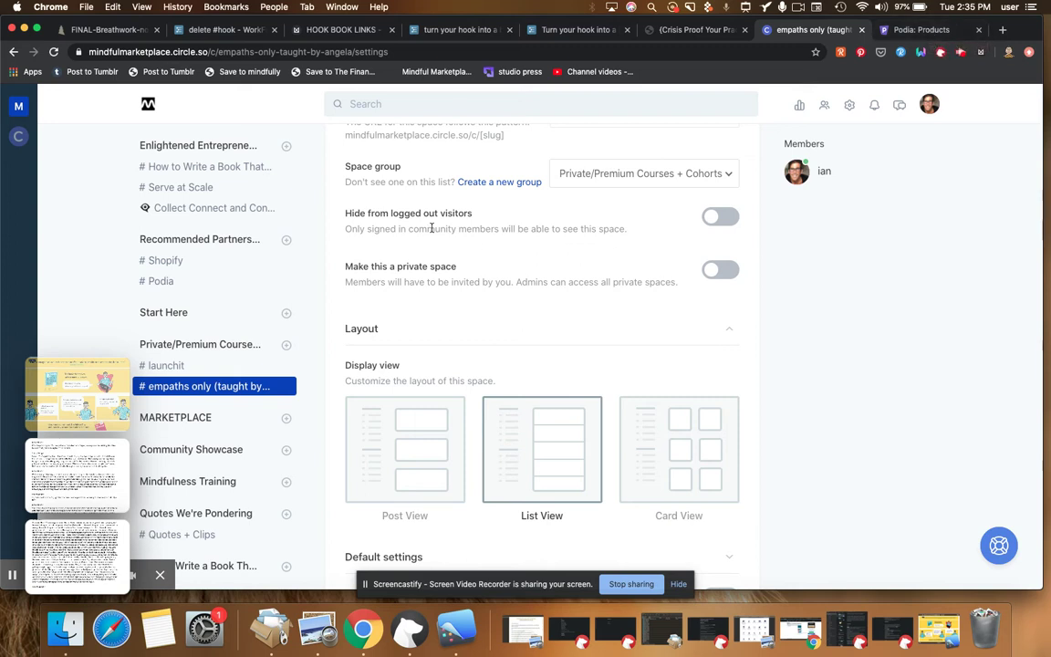
Step: Turn on Hide from logged out visitors and Make this a private space
click(719, 218)
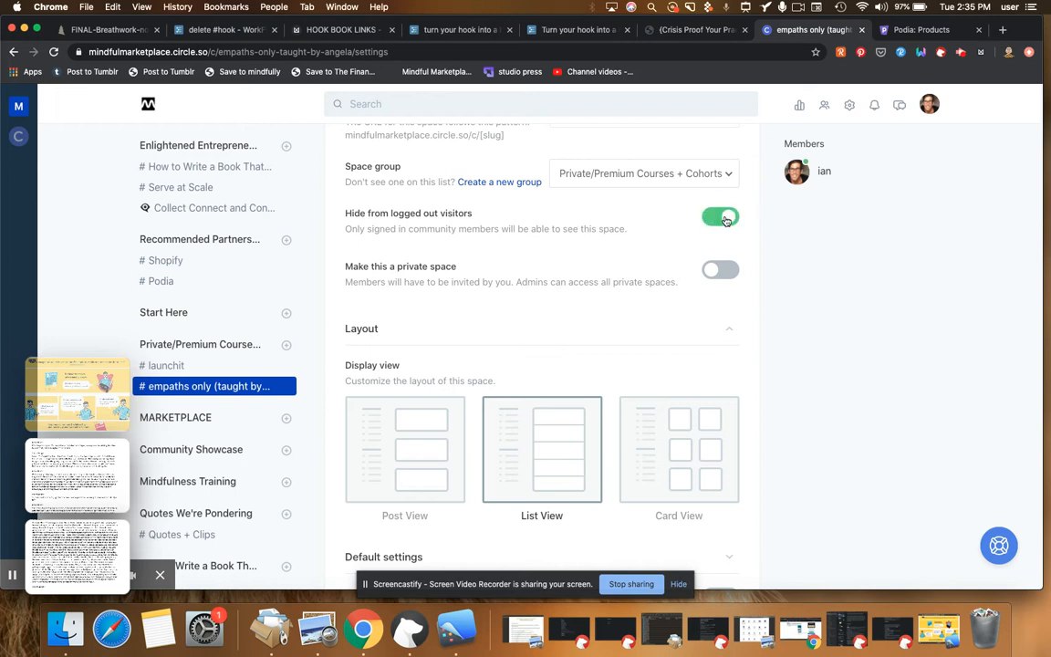
click(720, 218)
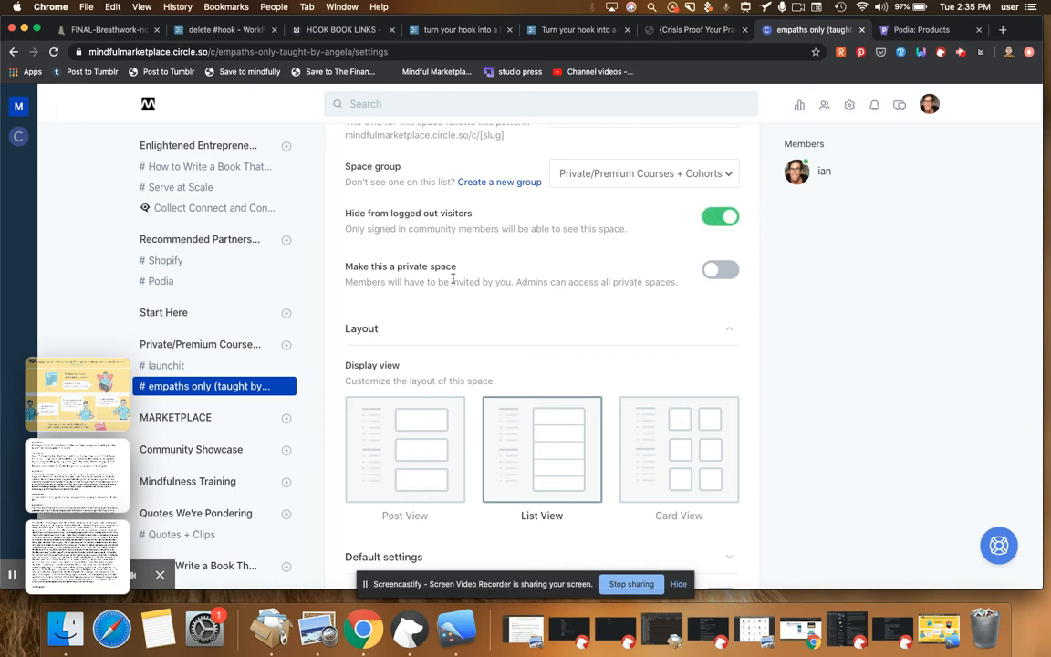
mouse_move(522, 297)
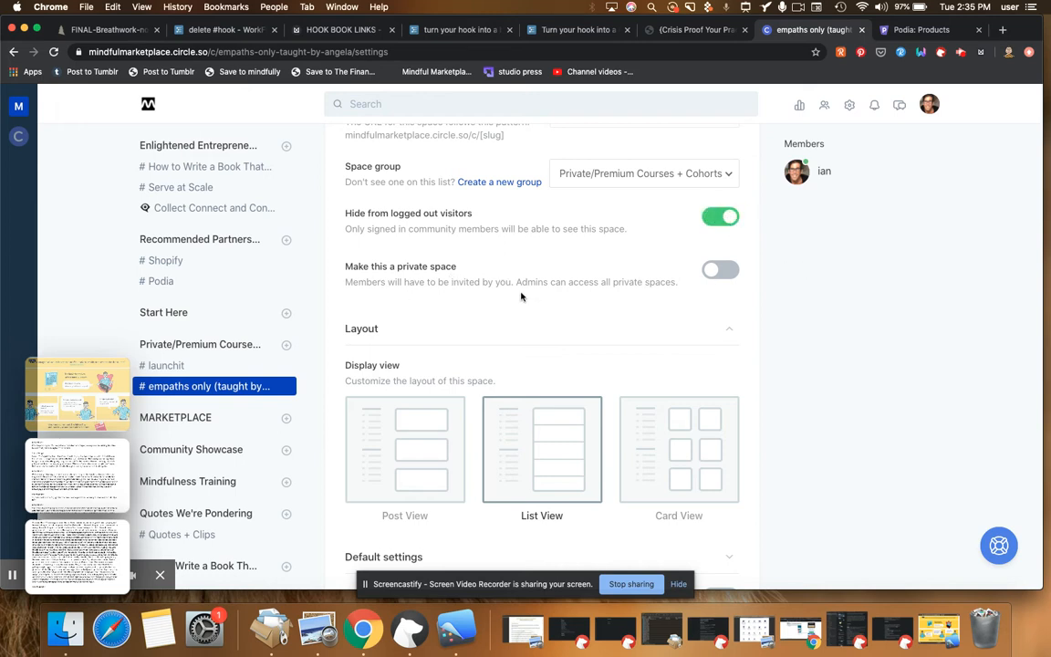
mouse_move(532, 298)
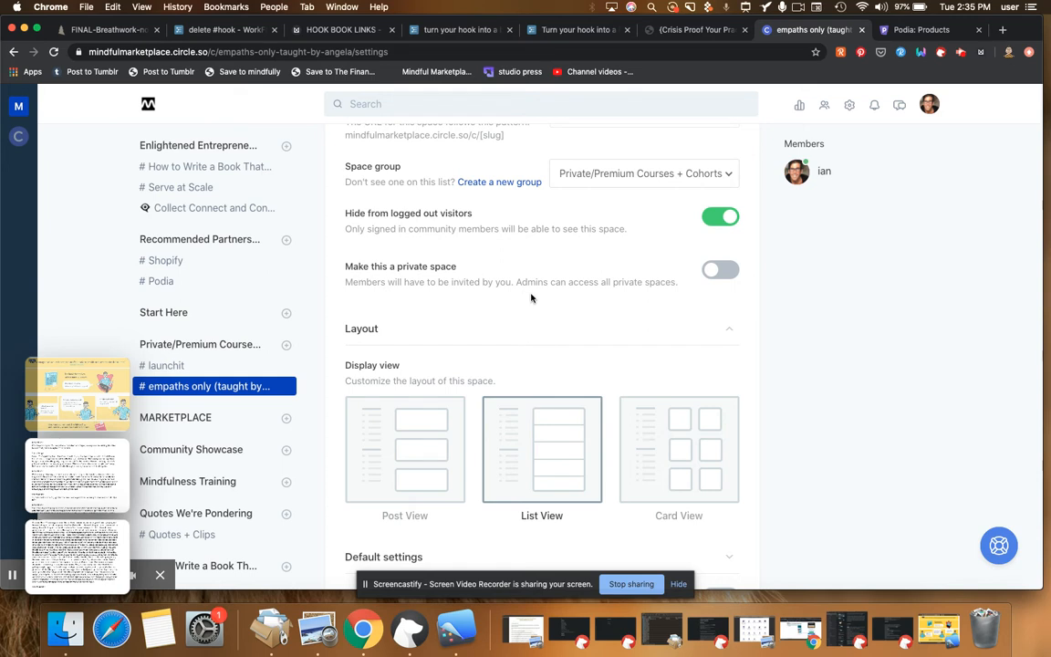
click(720, 269)
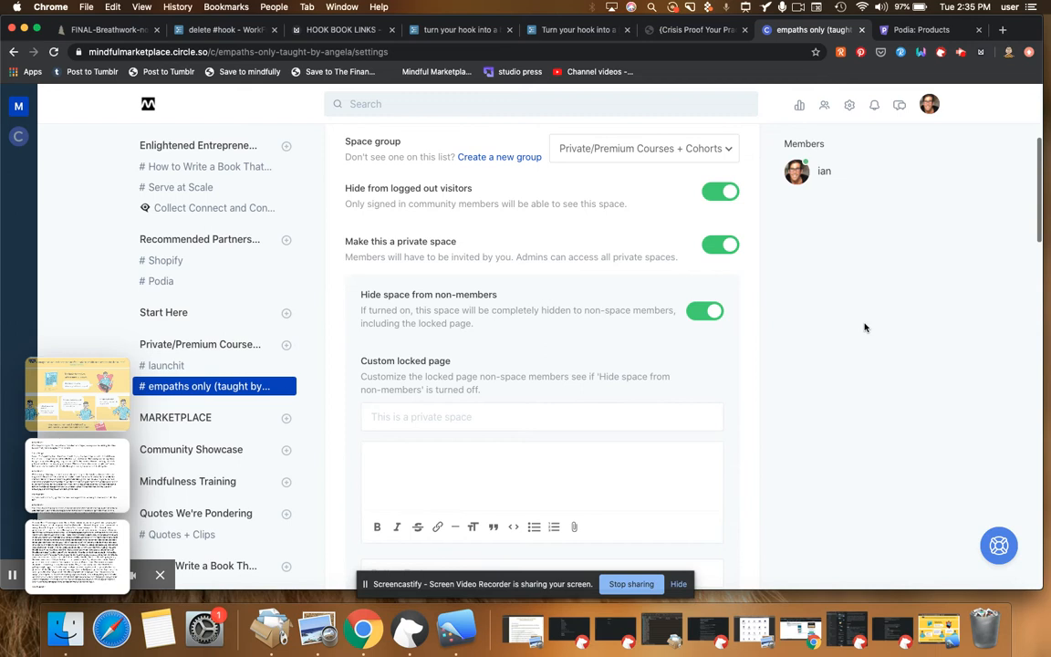
scroll(down, 3)
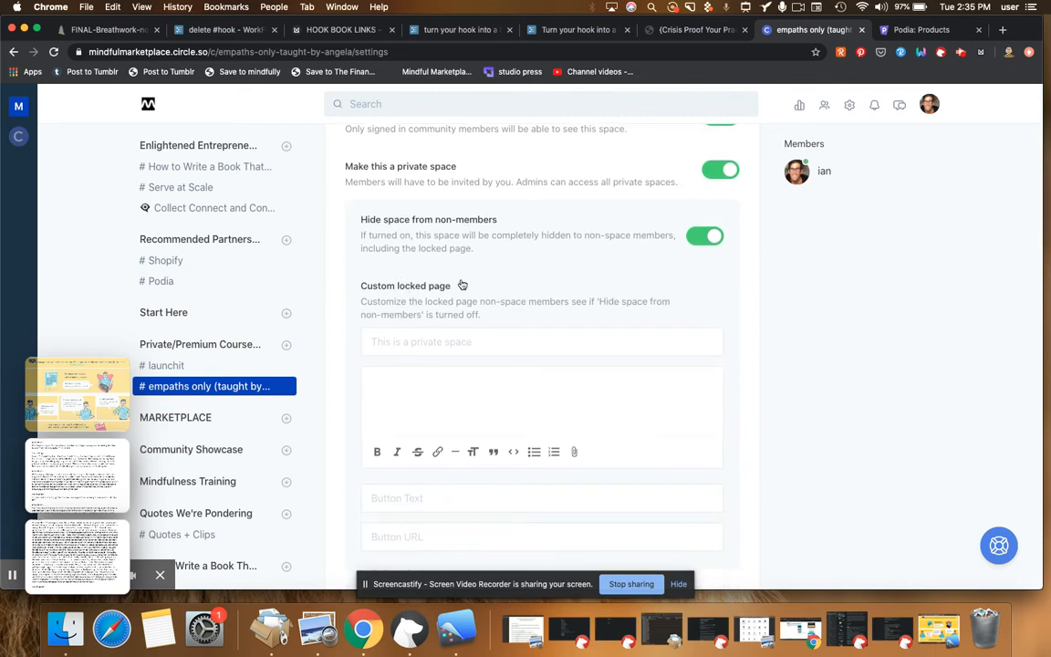
mouse_move(356, 226)
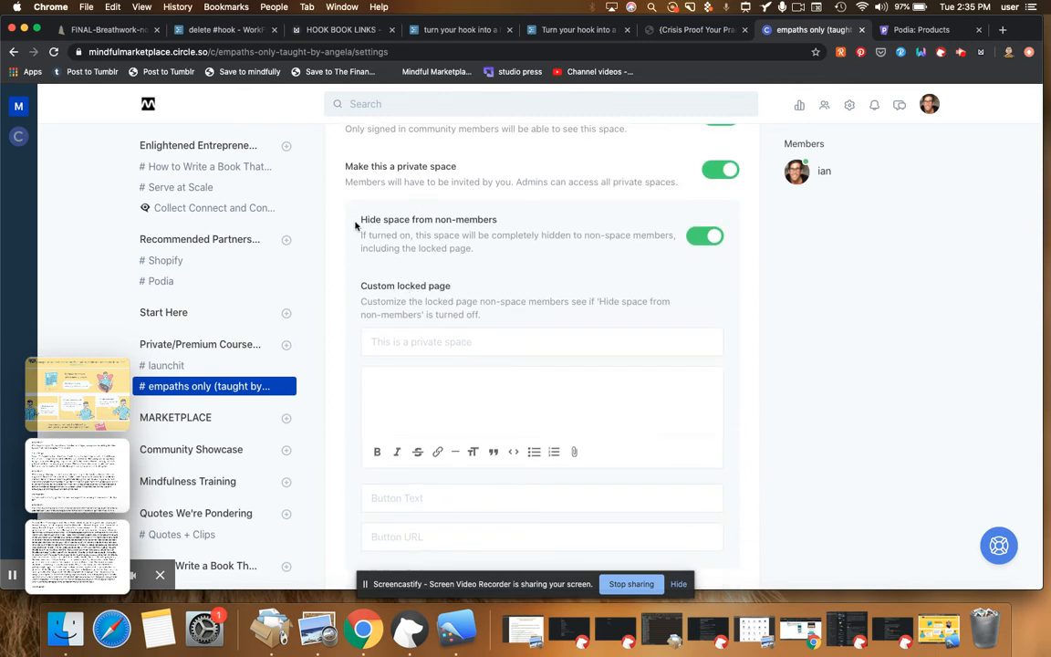
mouse_move(595, 266)
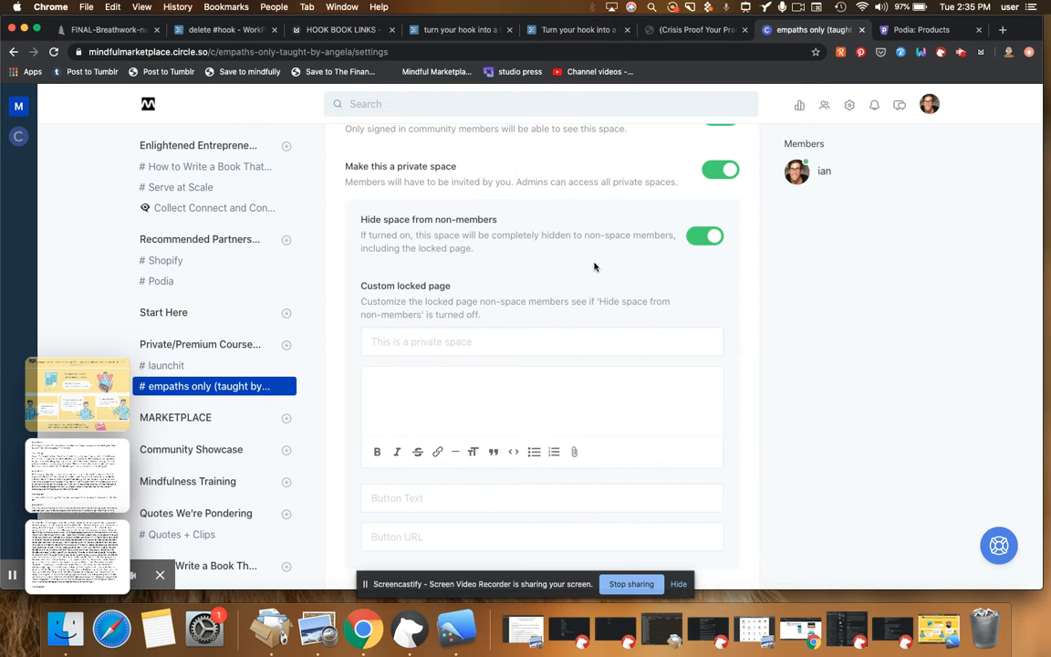
mouse_move(698, 255)
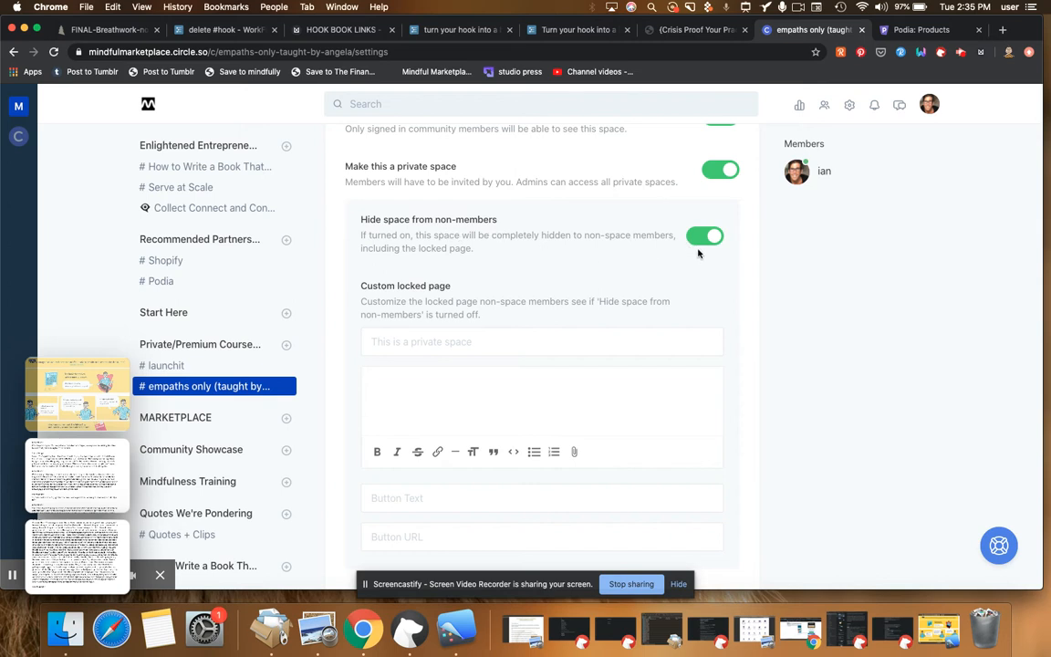
mouse_move(382, 173)
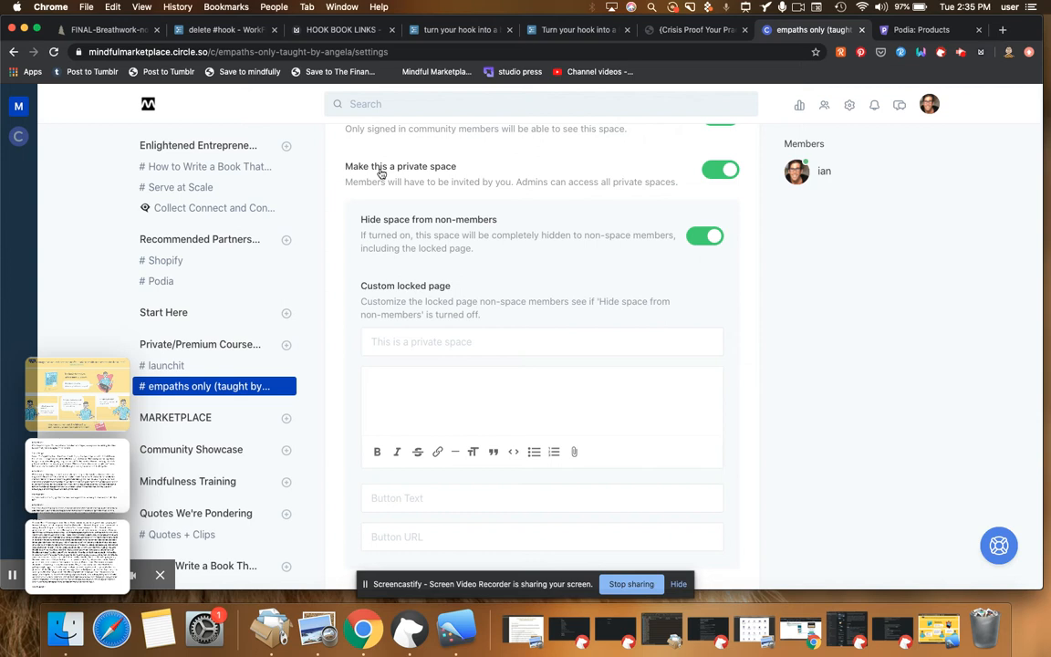
mouse_move(267, 218)
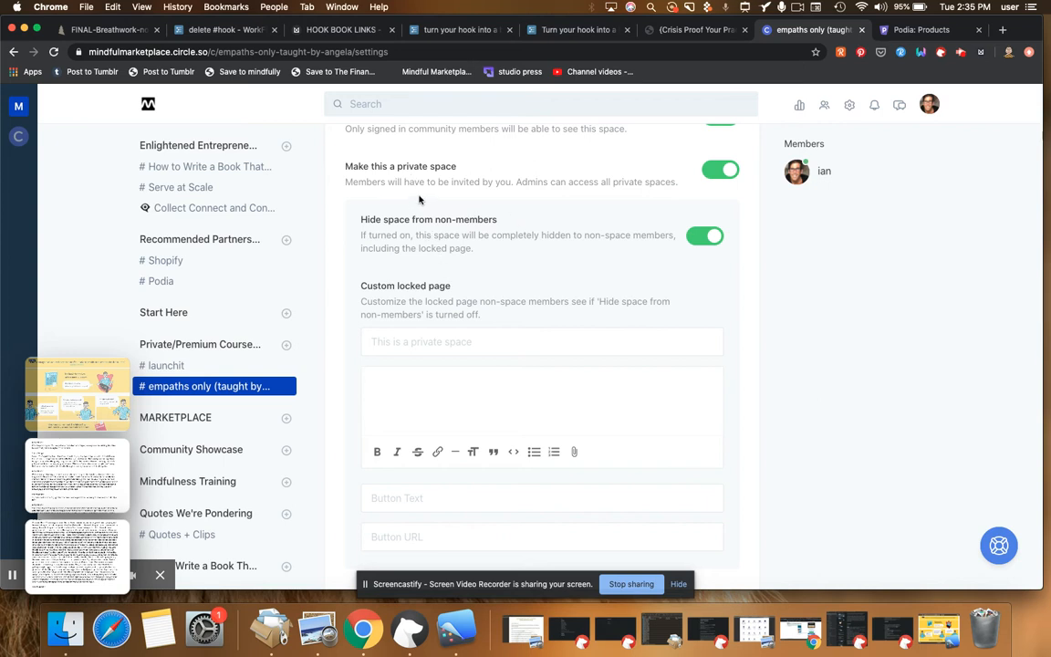
mouse_move(762, 331)
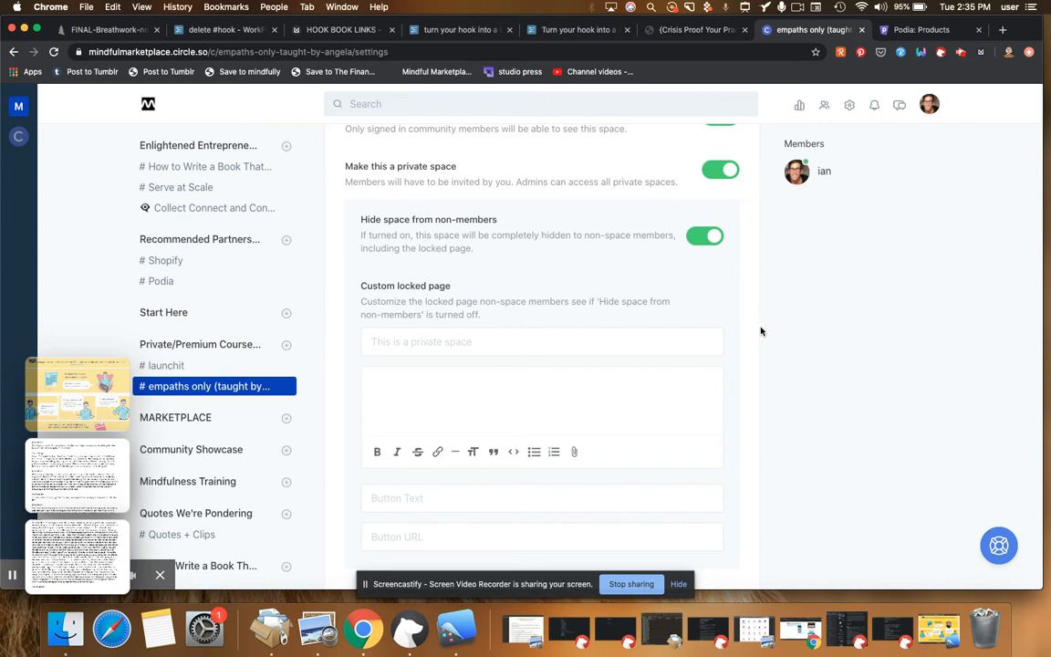
mouse_move(732, 308)
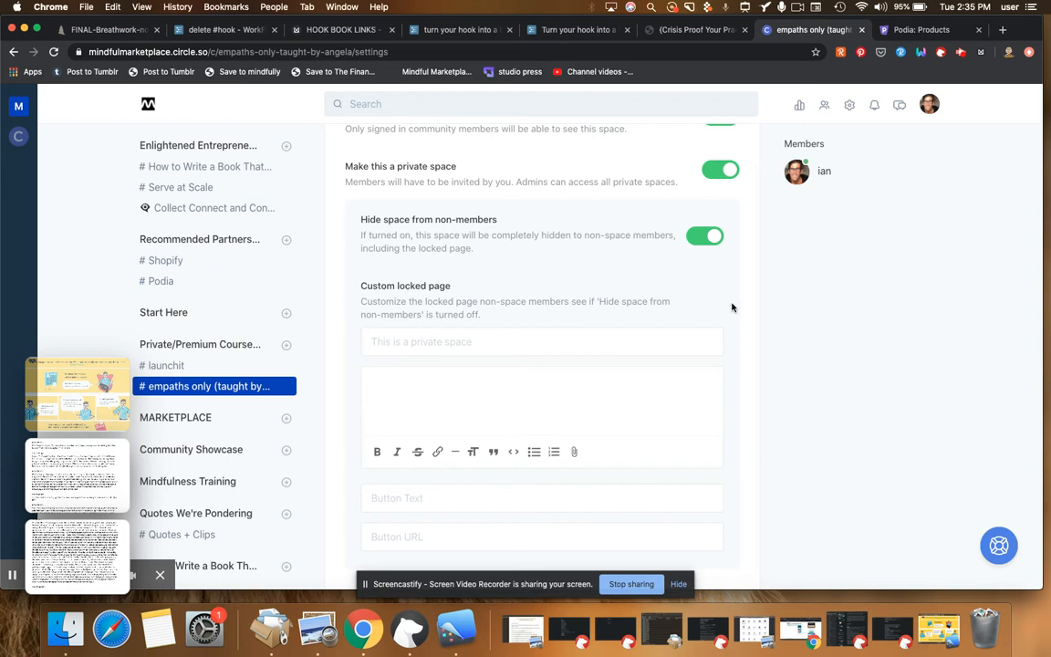
mouse_move(782, 349)
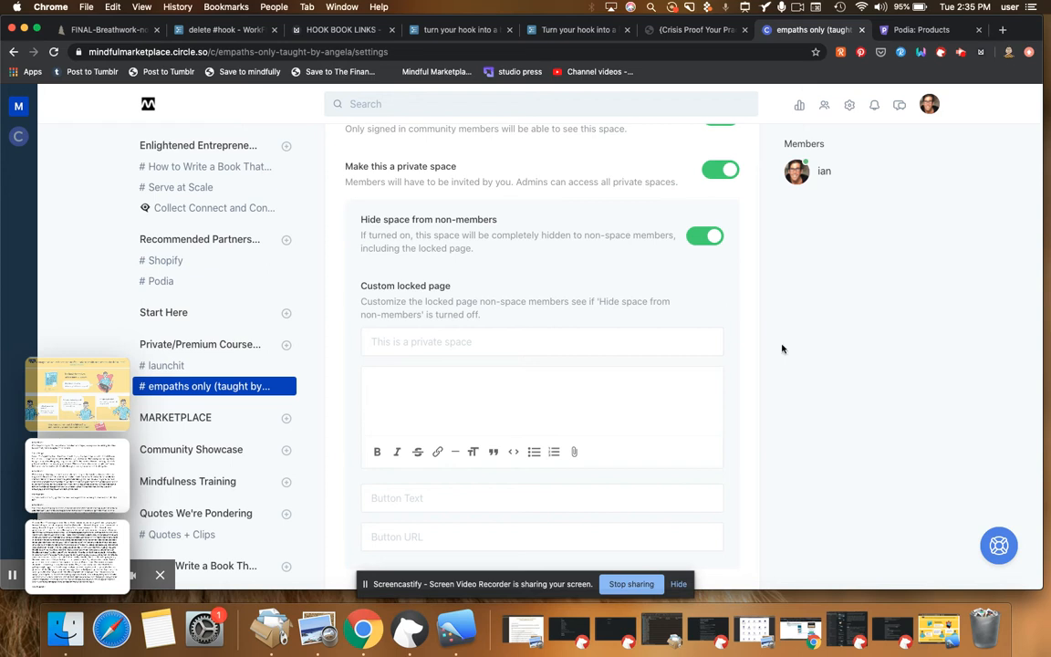
Step: Review the default options, sort orders, notification defaults and meta tags settings
scroll(down, 3)
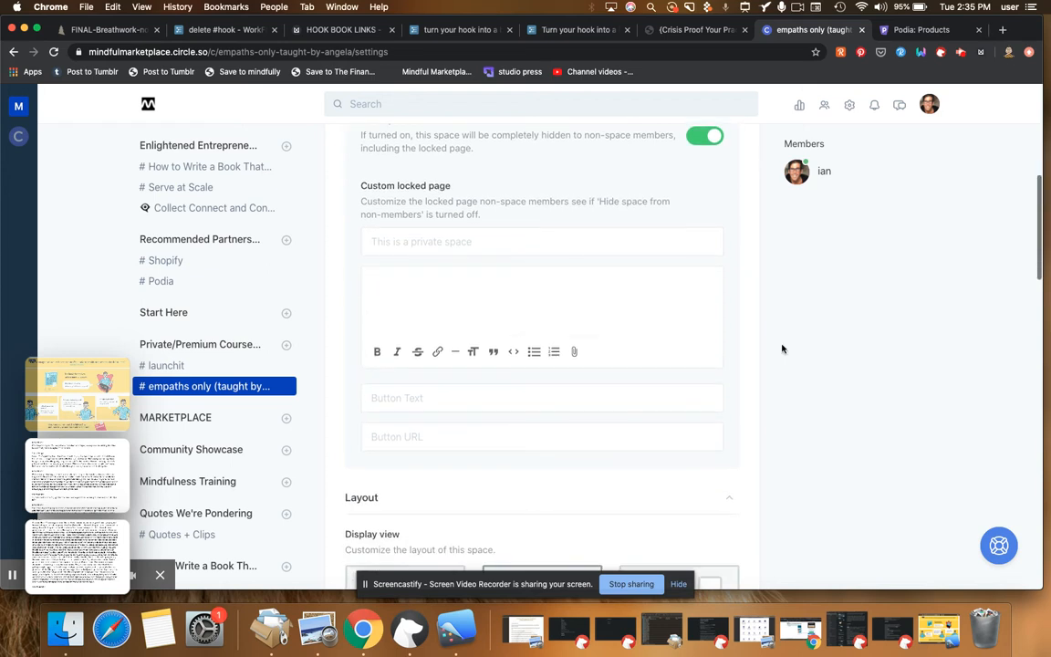
scroll(down, 3)
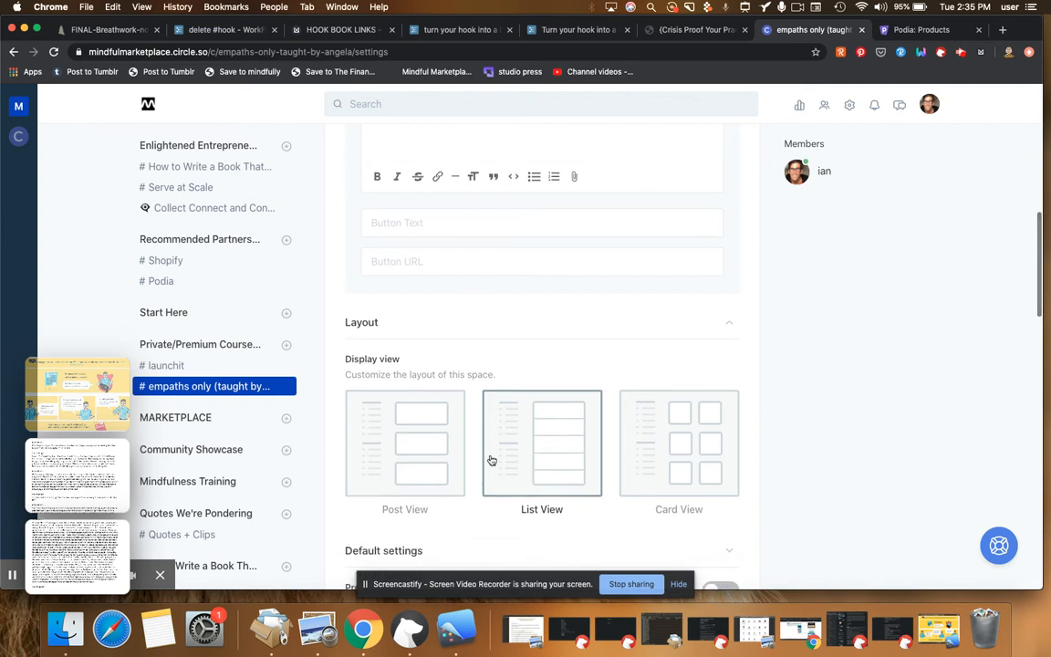
click(405, 444)
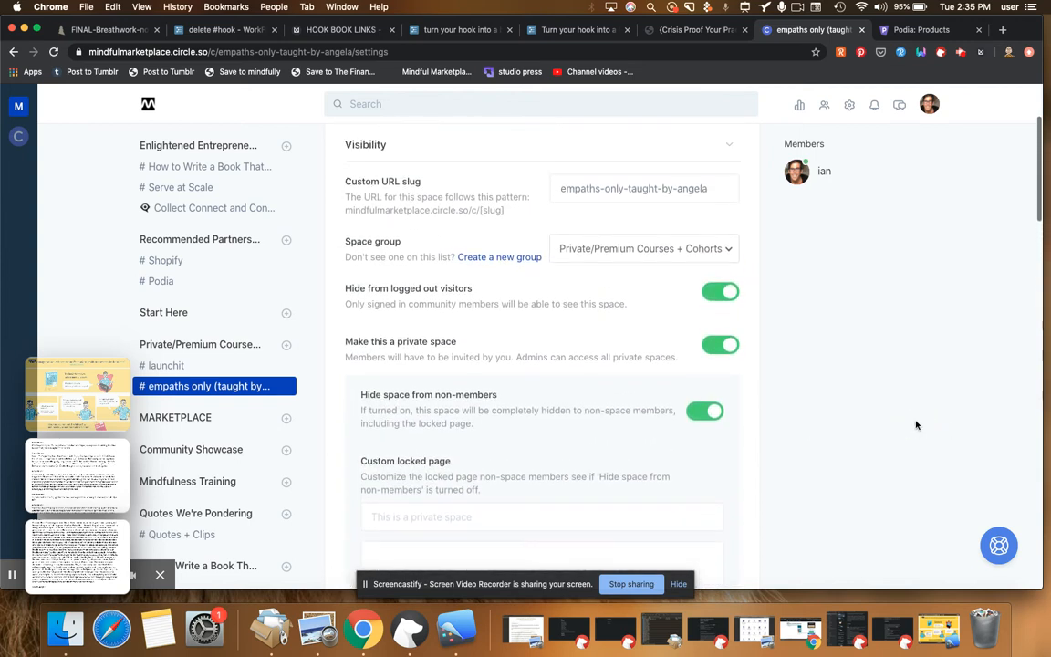
scroll(down, 3)
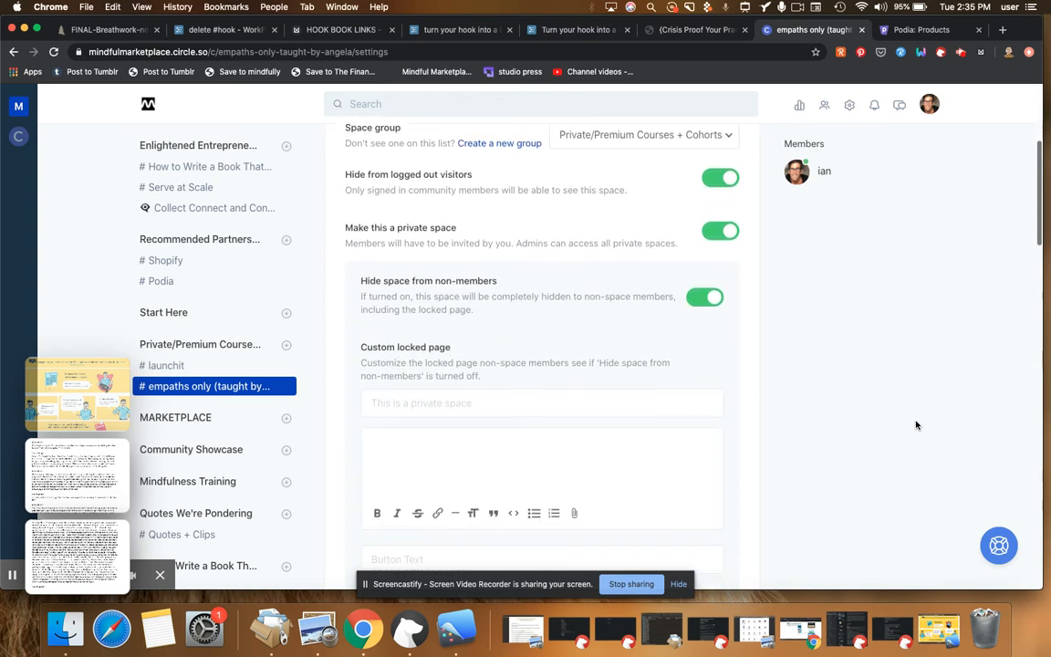
scroll(down, 3)
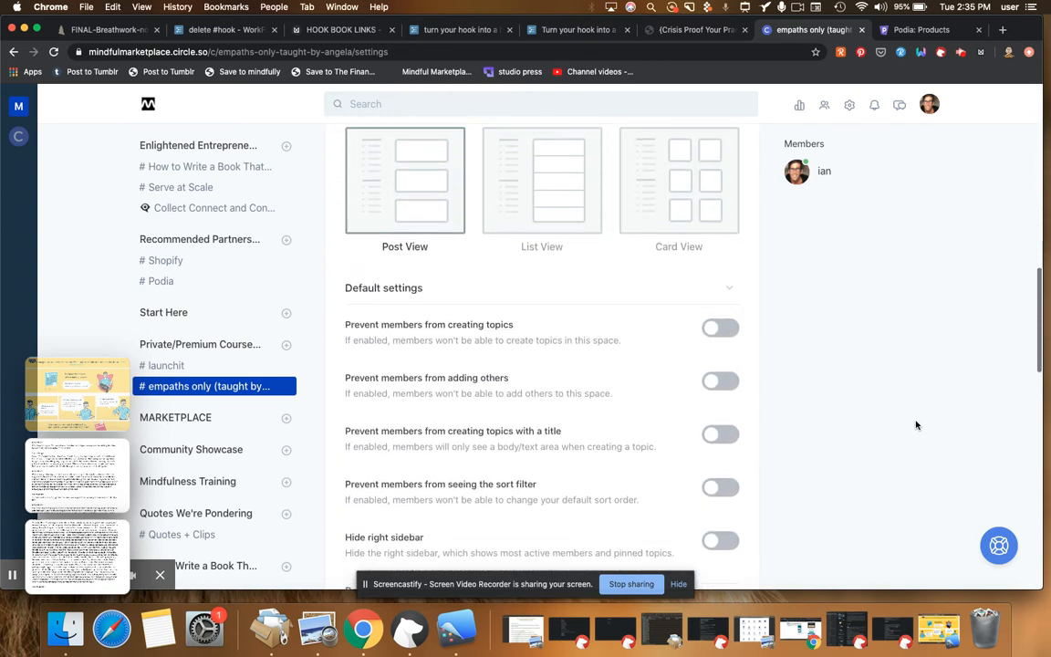
scroll(down, 3)
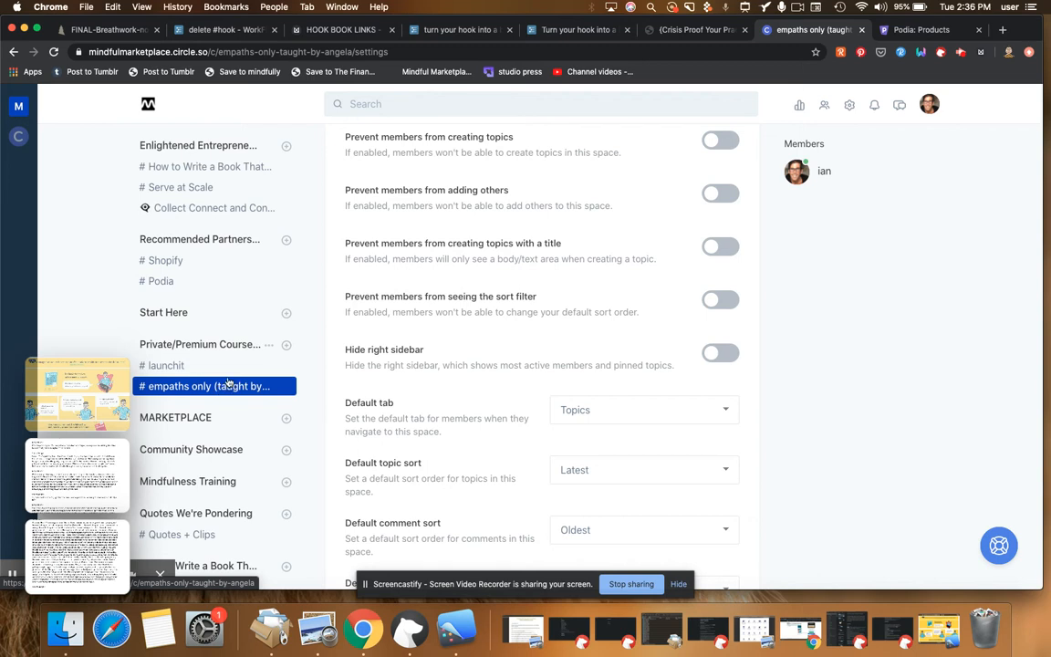
mouse_move(855, 457)
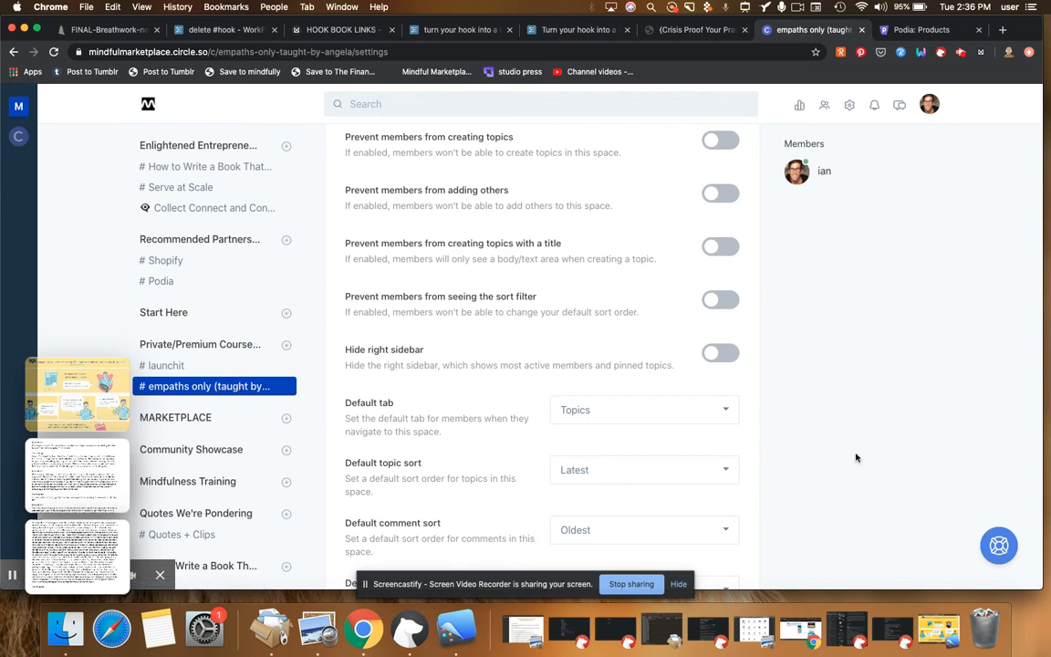
scroll(down, 3)
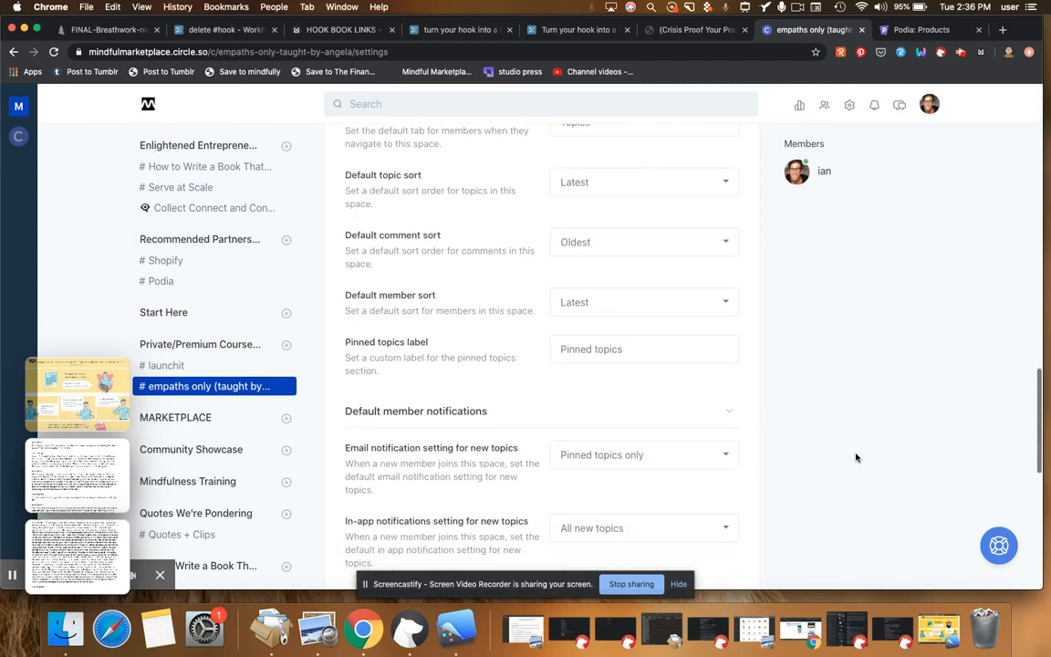
scroll(down, 3)
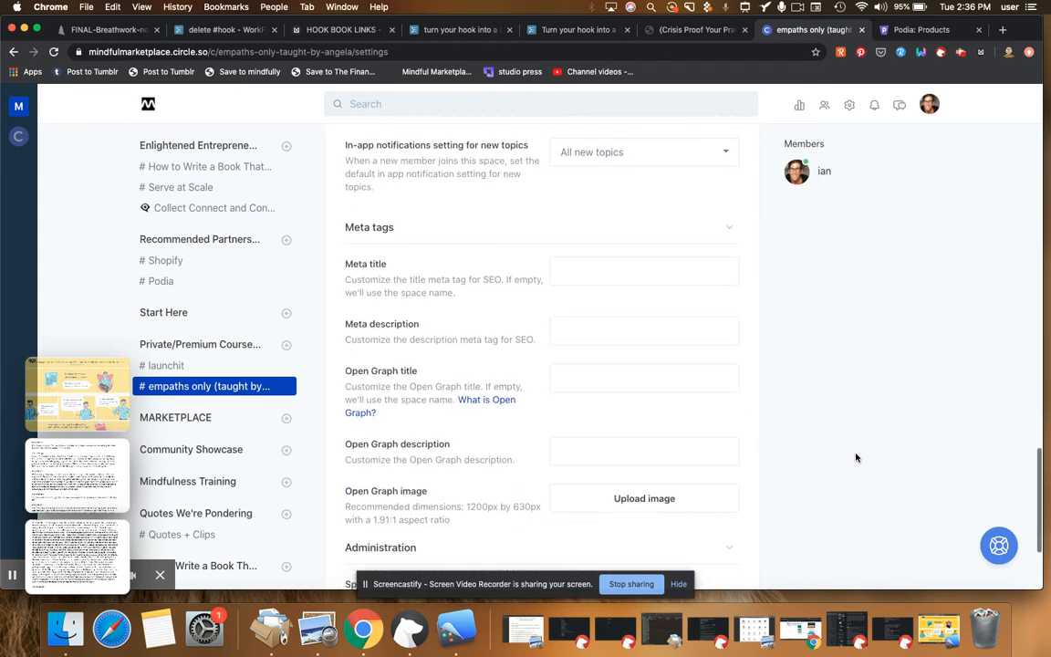
scroll(down, 3)
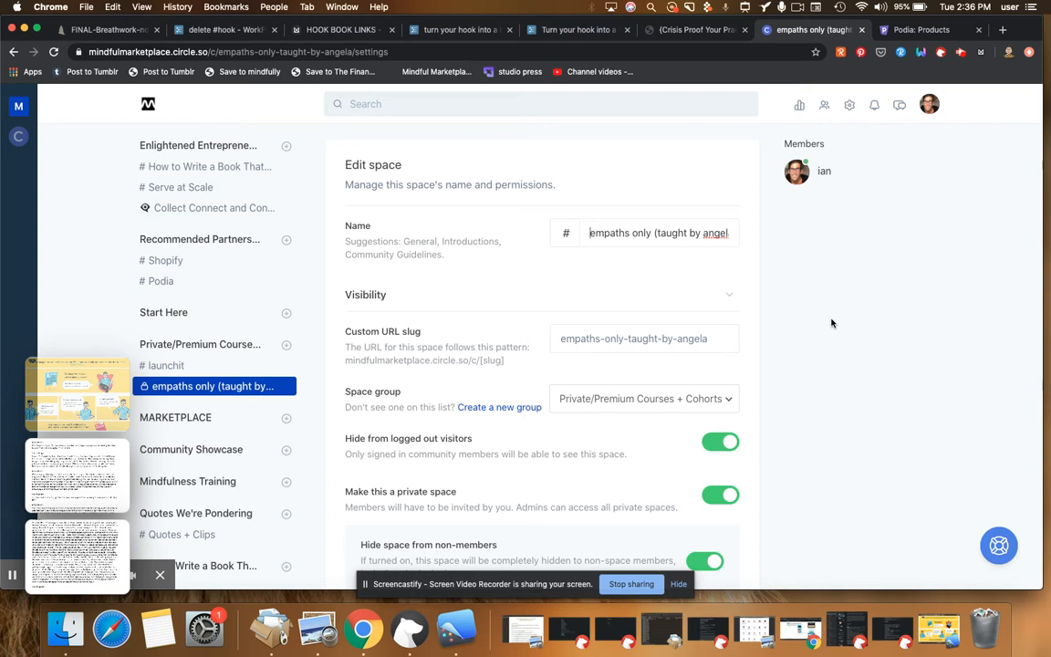
mouse_move(157, 153)
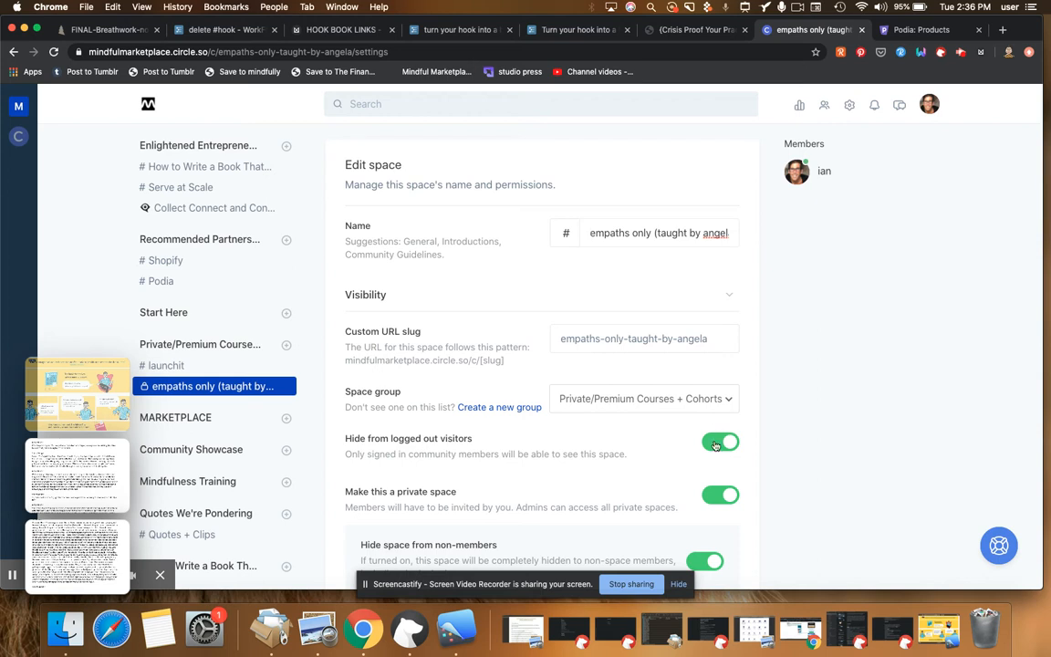
click(720, 442)
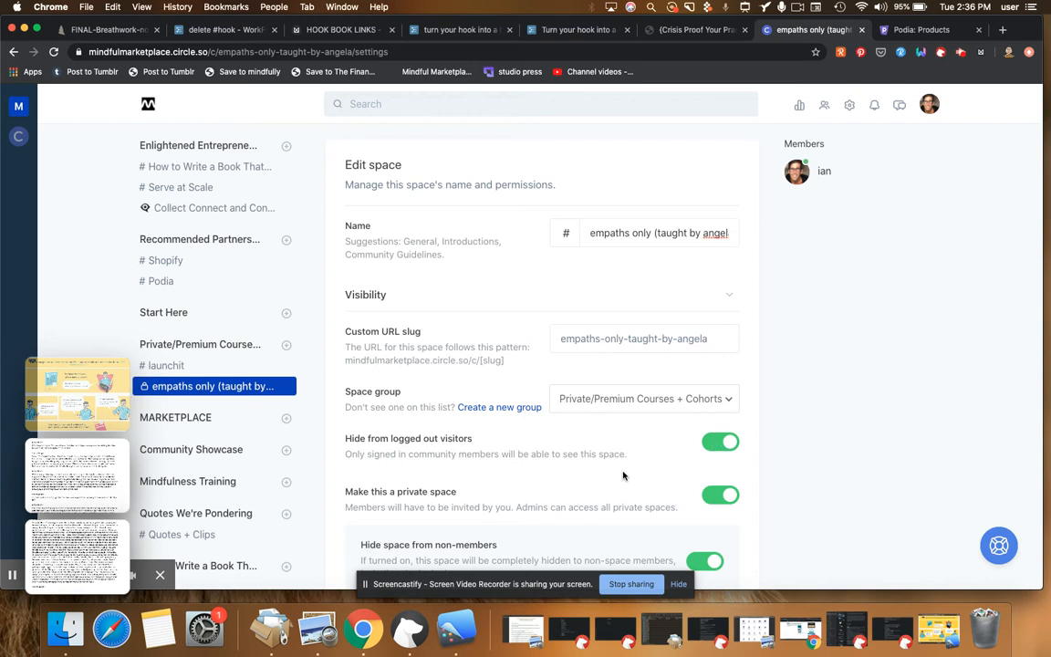
mouse_move(201, 385)
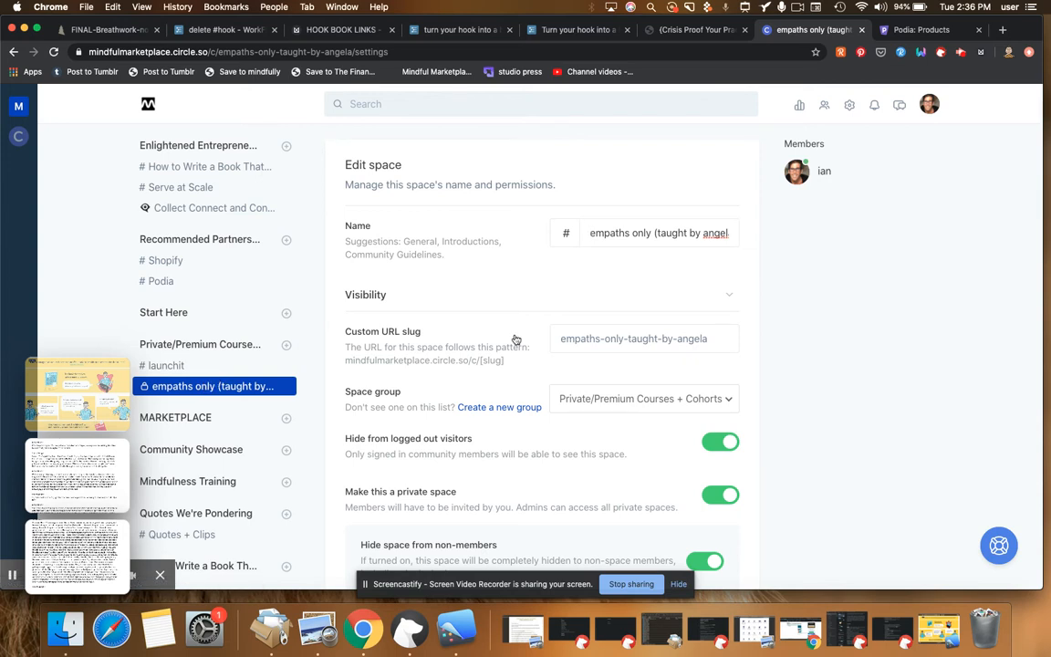
mouse_move(925, 304)
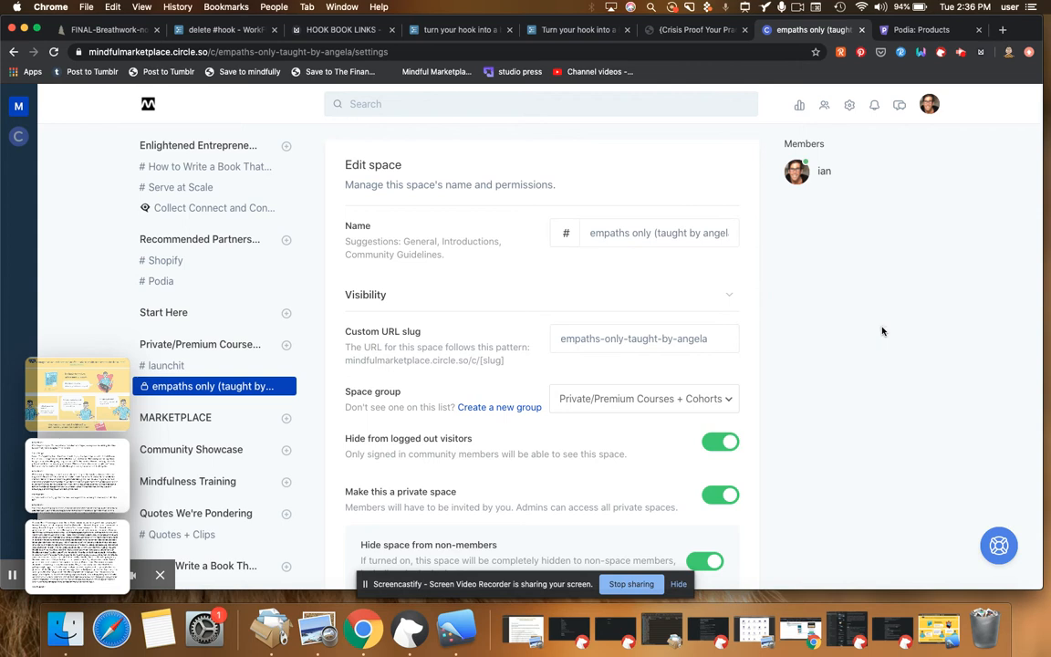
scroll(down, 3)
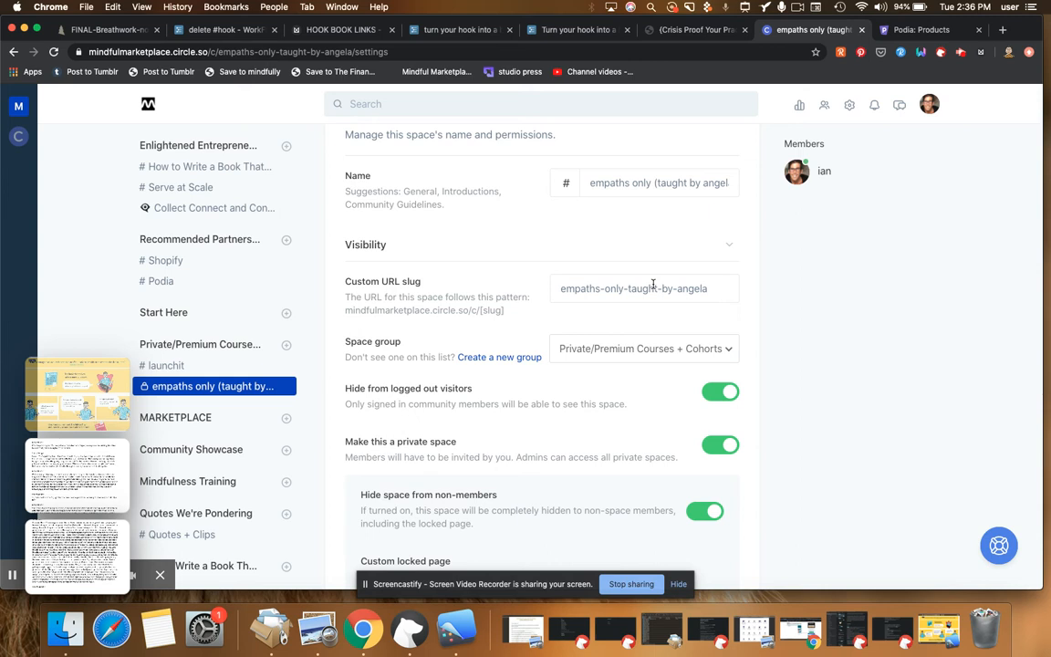
mouse_move(611, 202)
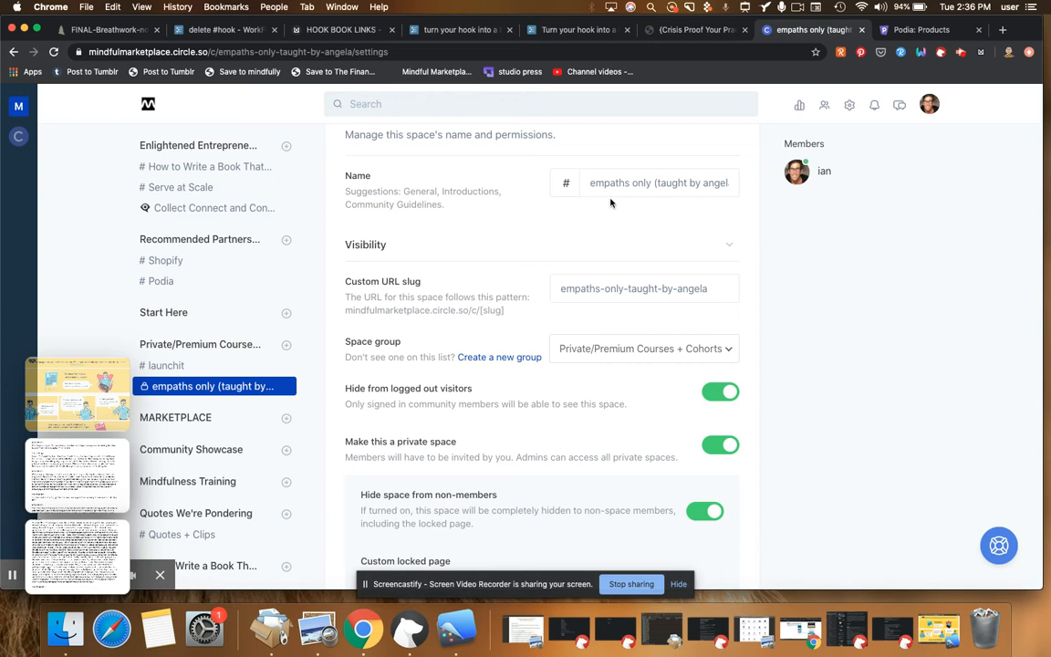
mouse_move(812, 343)
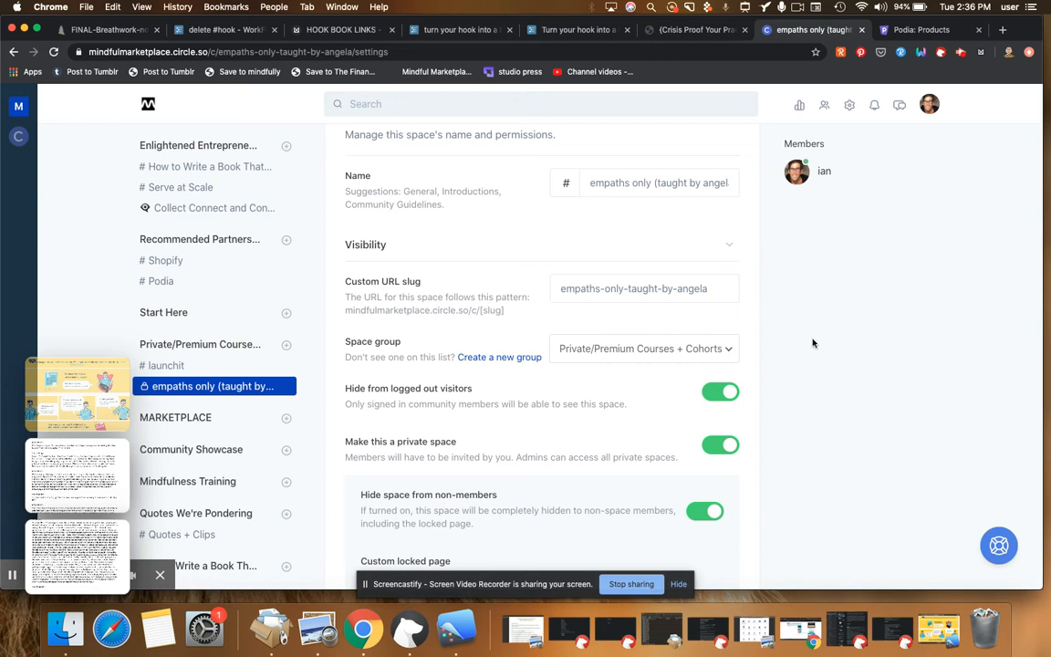
scroll(down, 3)
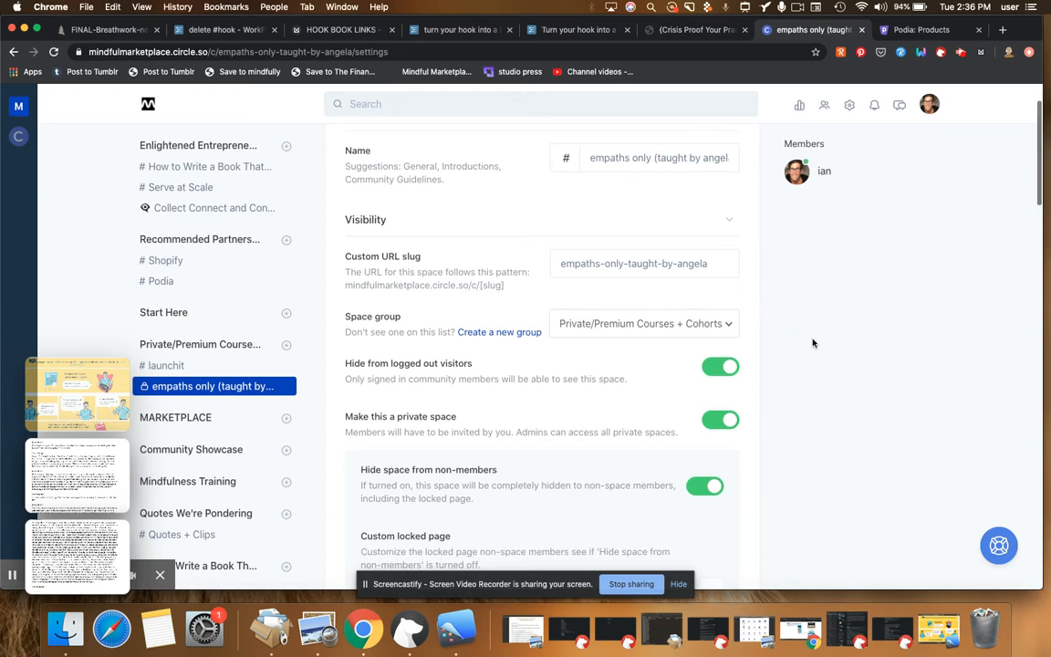
mouse_move(756, 283)
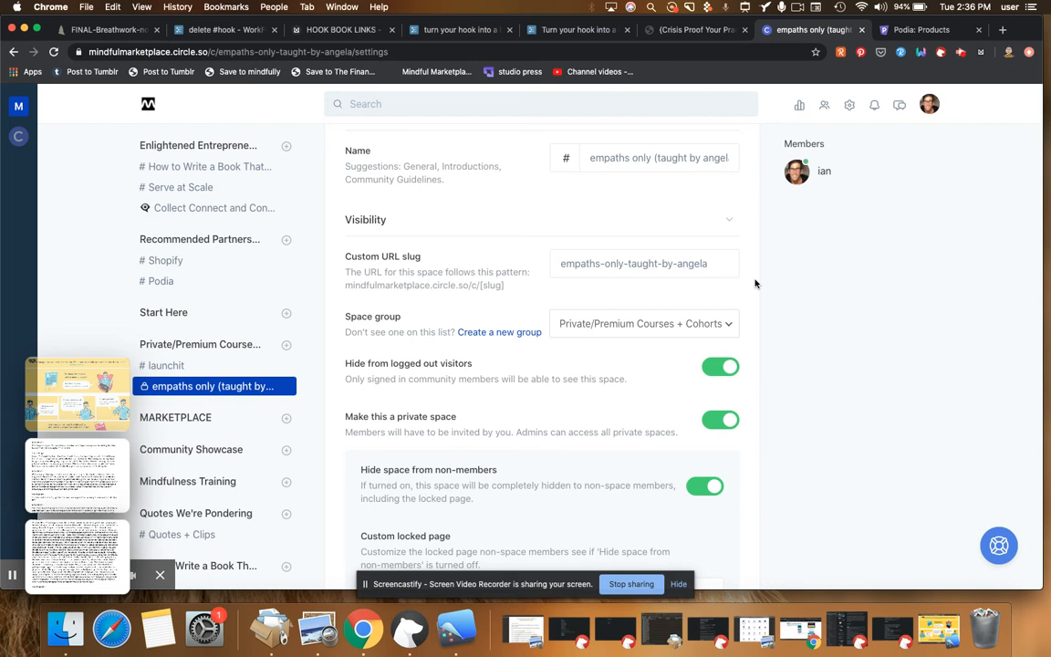
scroll(down, 3)
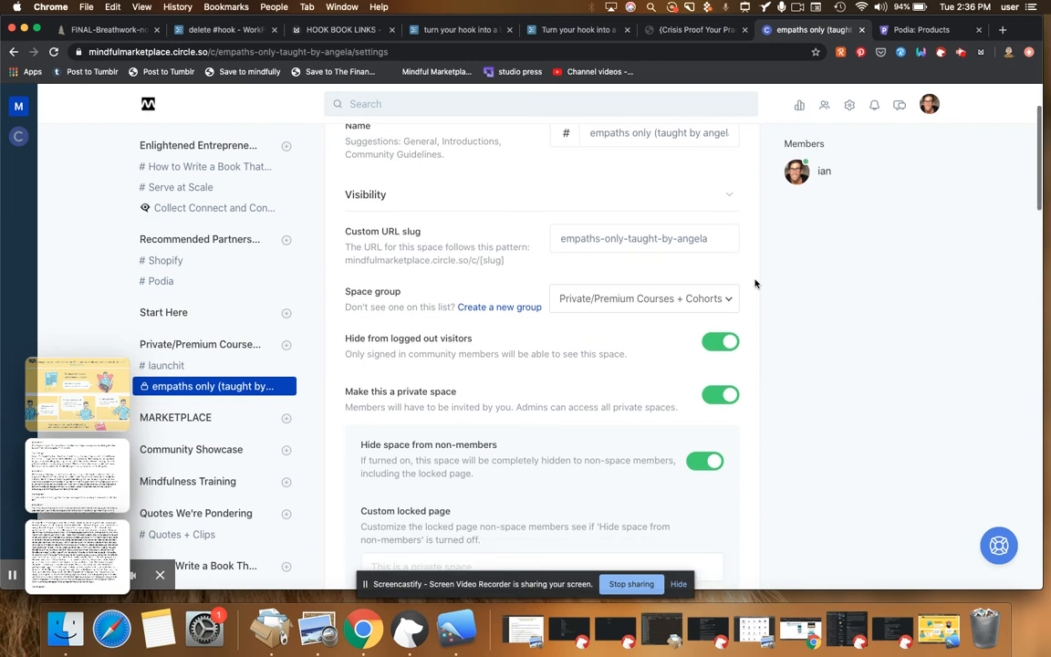
Step: Scroll to the form's bottom, showing meta tags, moderators and Save changes
scroll(down, 3)
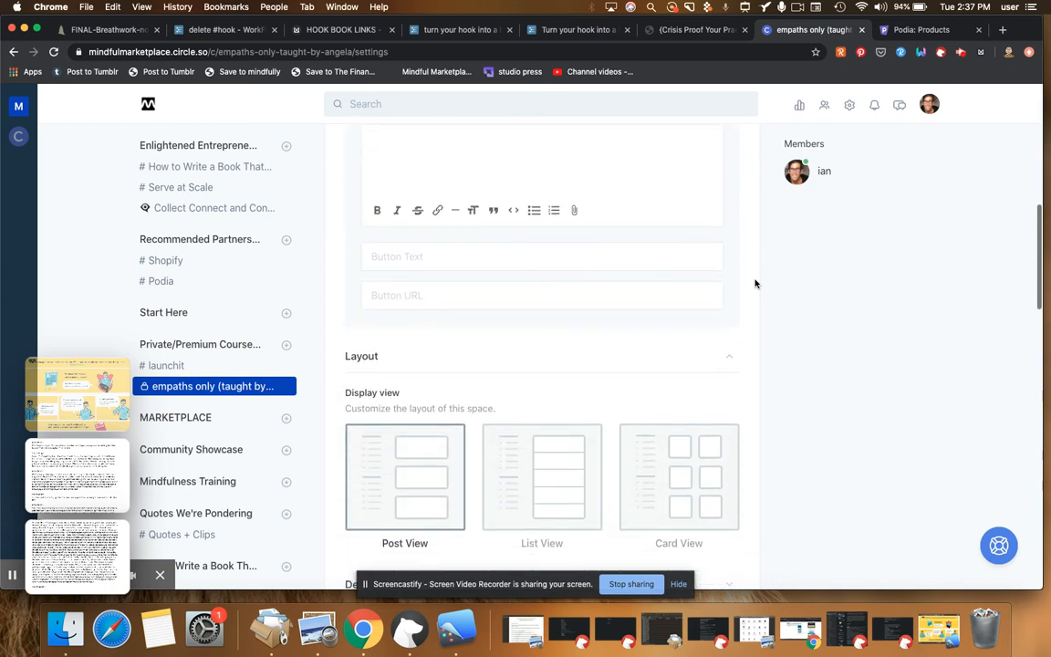
scroll(down, 3)
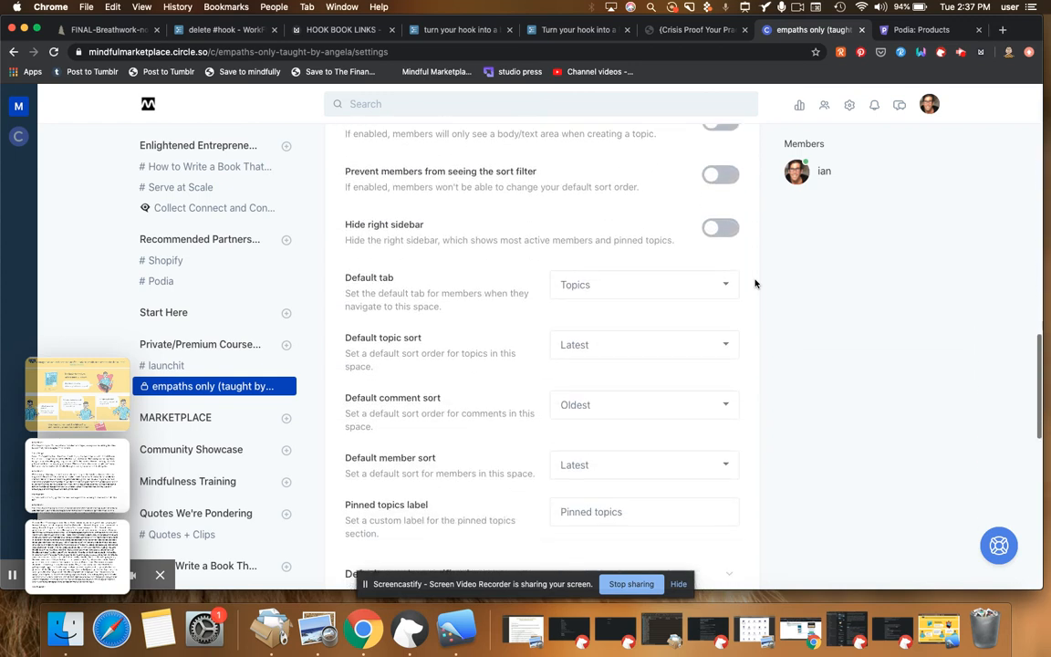
scroll(down, 3)
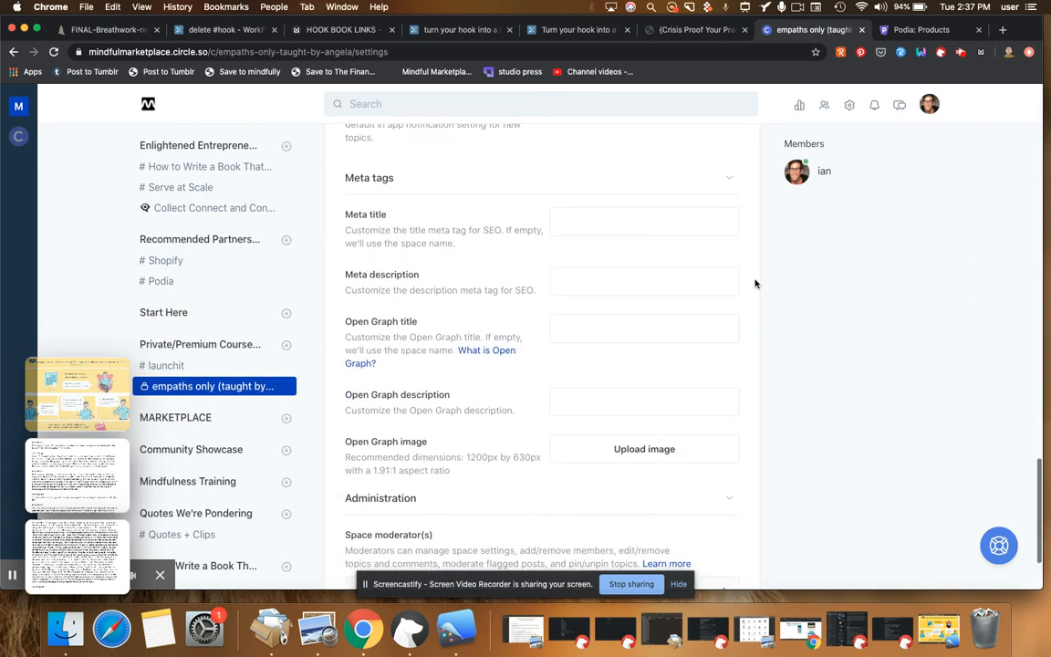
scroll(down, 3)
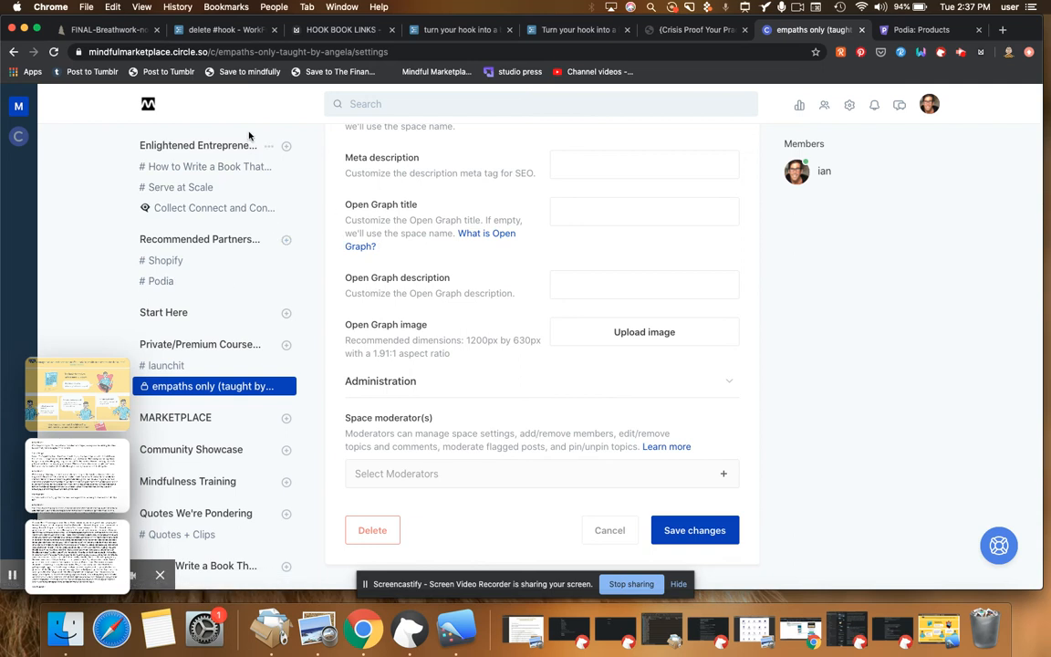
mouse_move(810, 435)
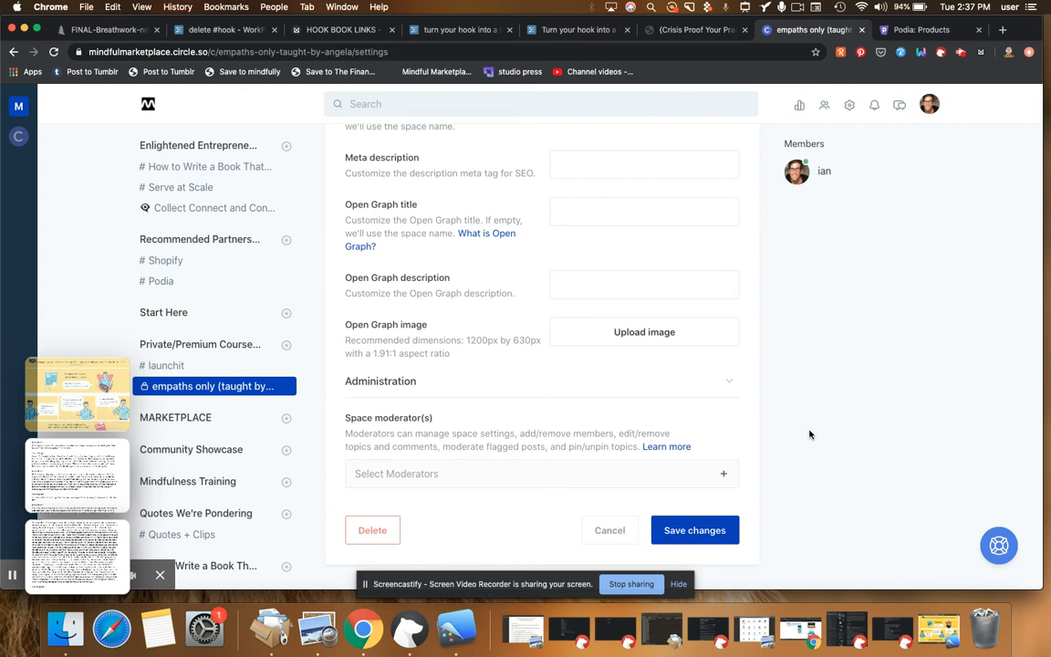
mouse_move(687, 506)
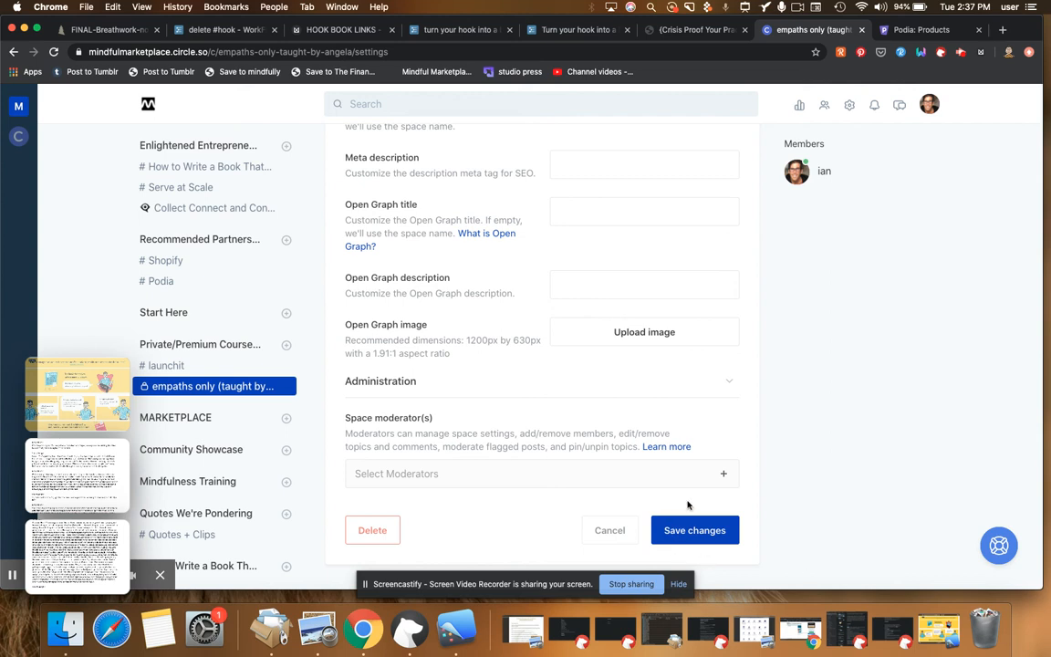
mouse_move(701, 484)
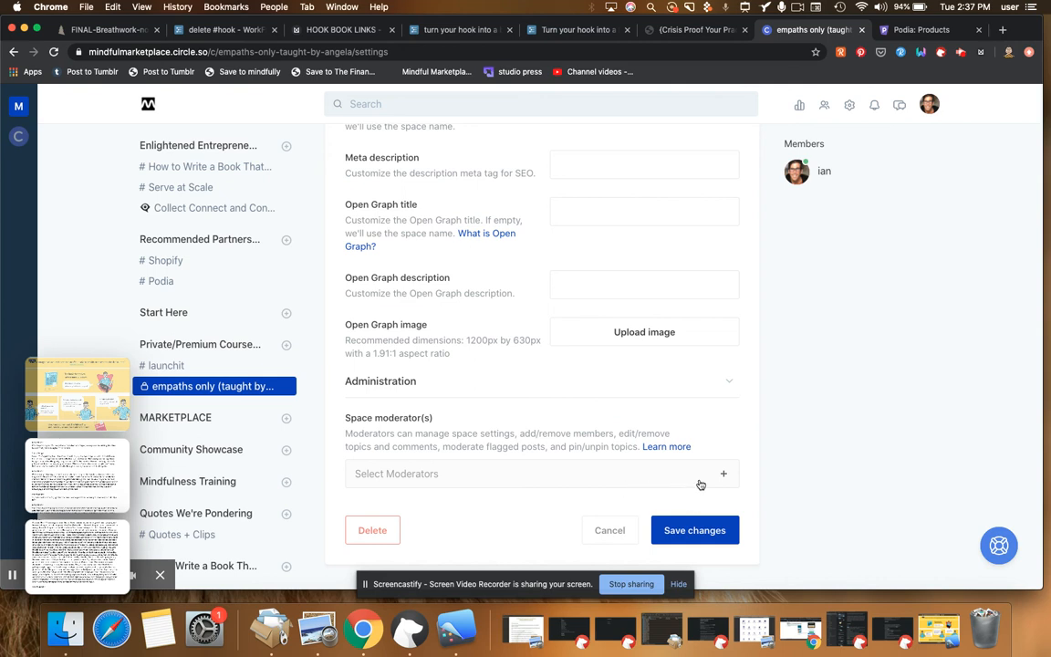
mouse_move(810, 556)
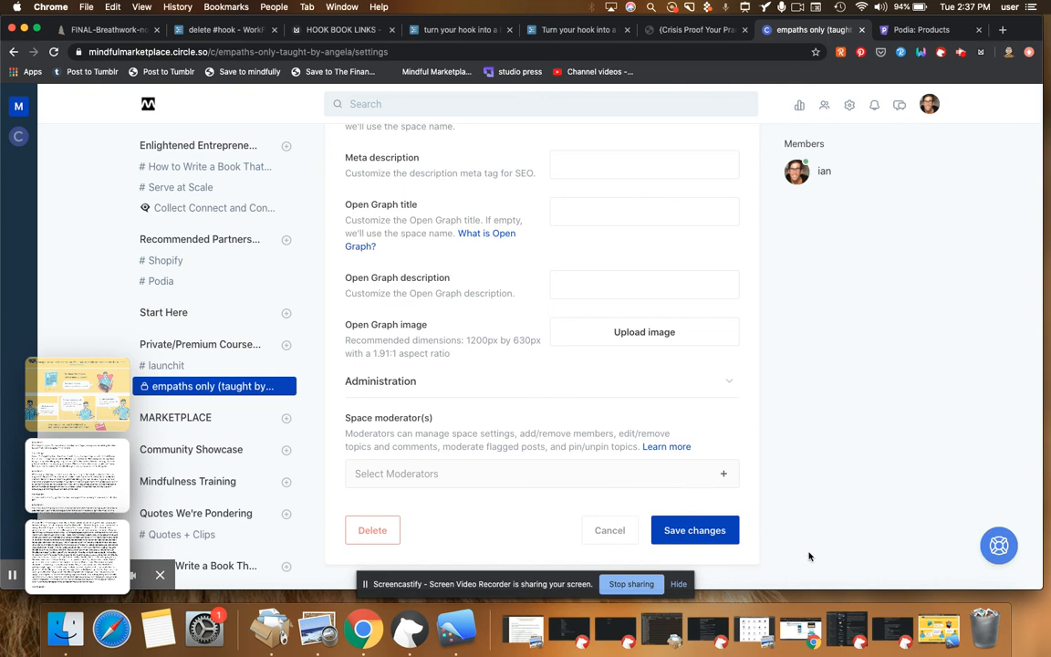
mouse_move(694, 530)
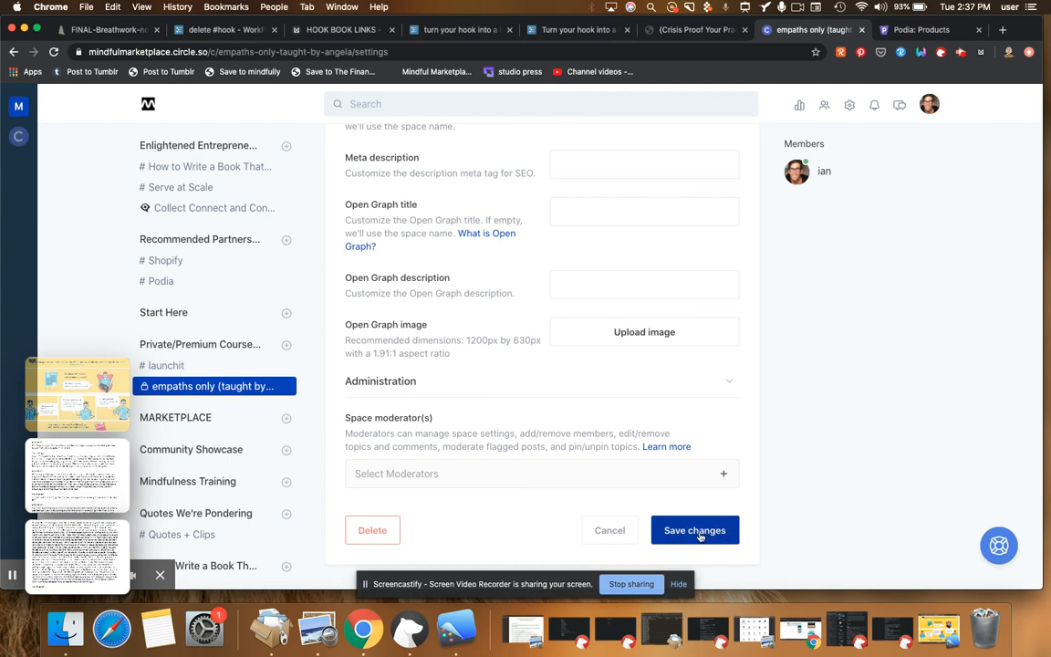